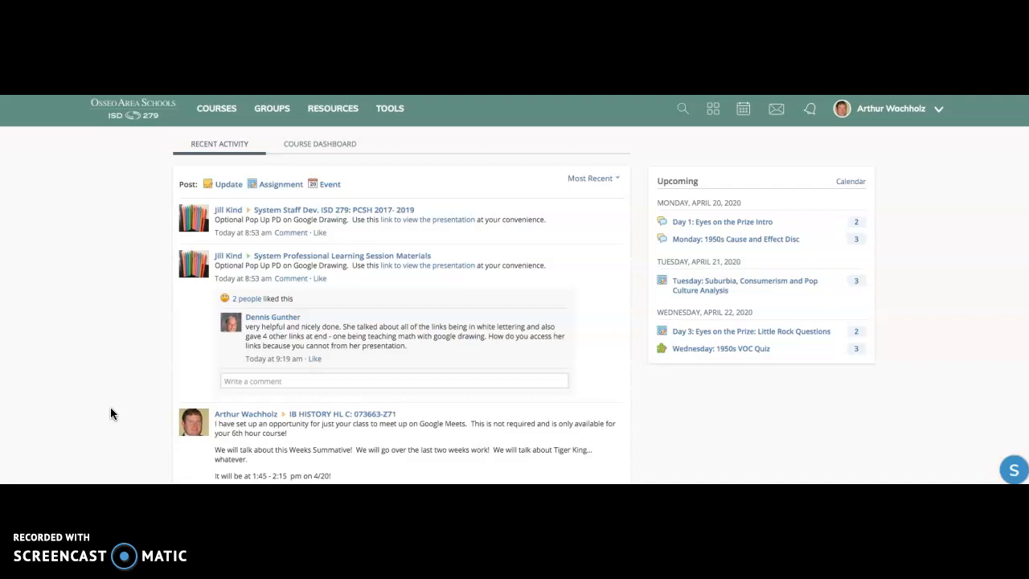
pyautogui.moveTo(730, 325)
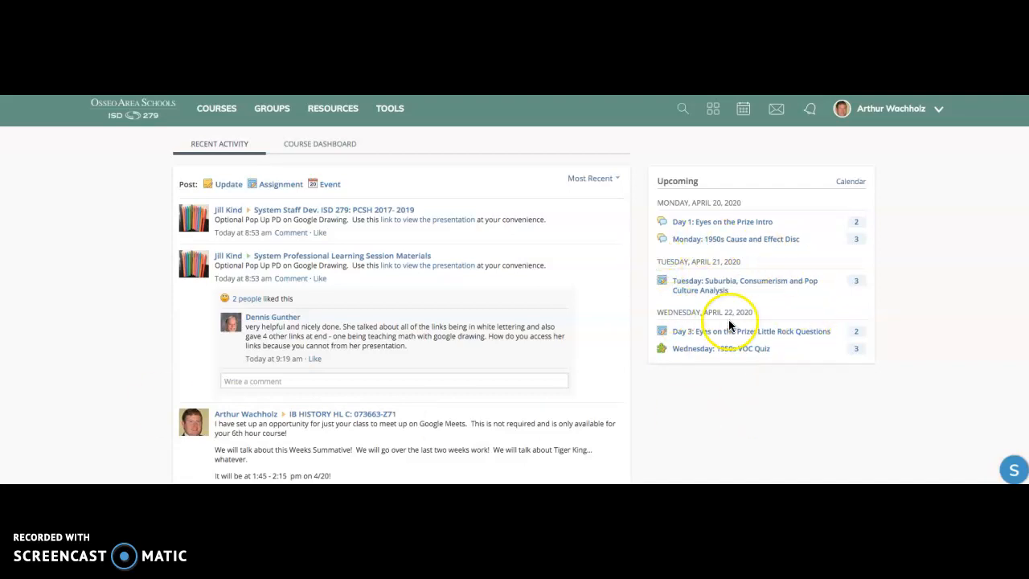
pyautogui.moveTo(788, 217)
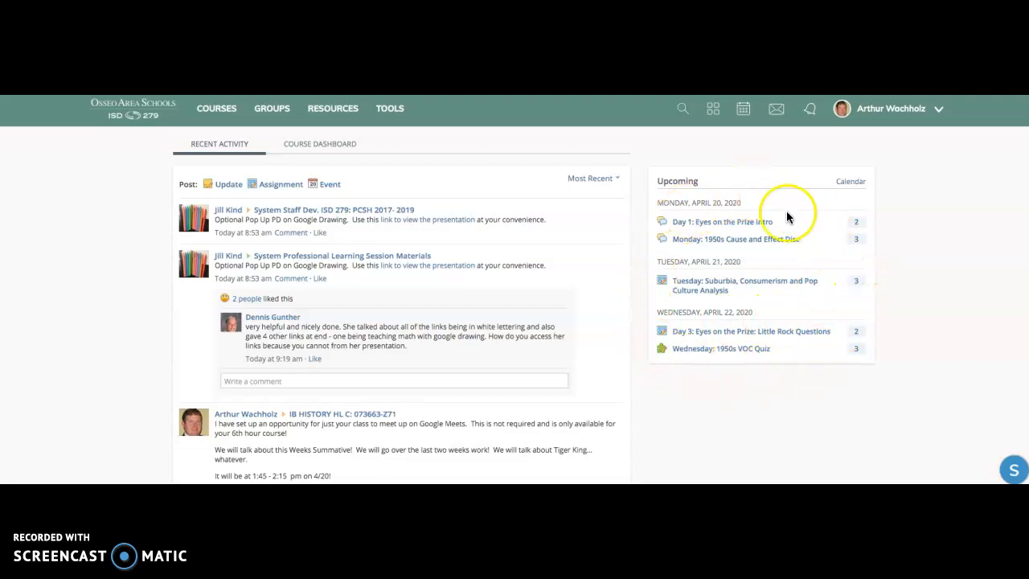
pyautogui.moveTo(701, 291)
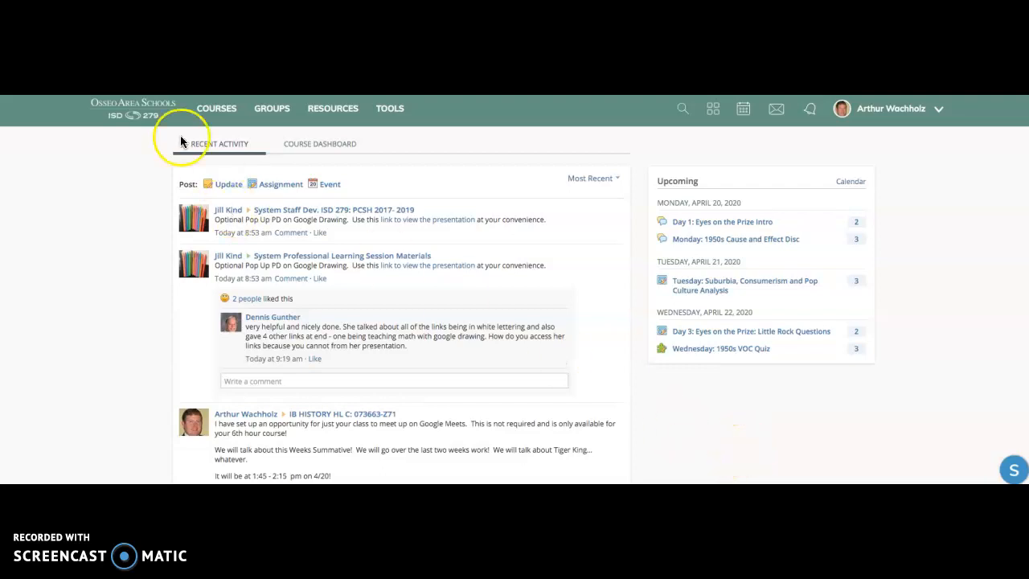
# Go into the IB HISTORY HL C course's IB 20th Century World Extended Flex Learning folder.
pyautogui.click(215, 108)
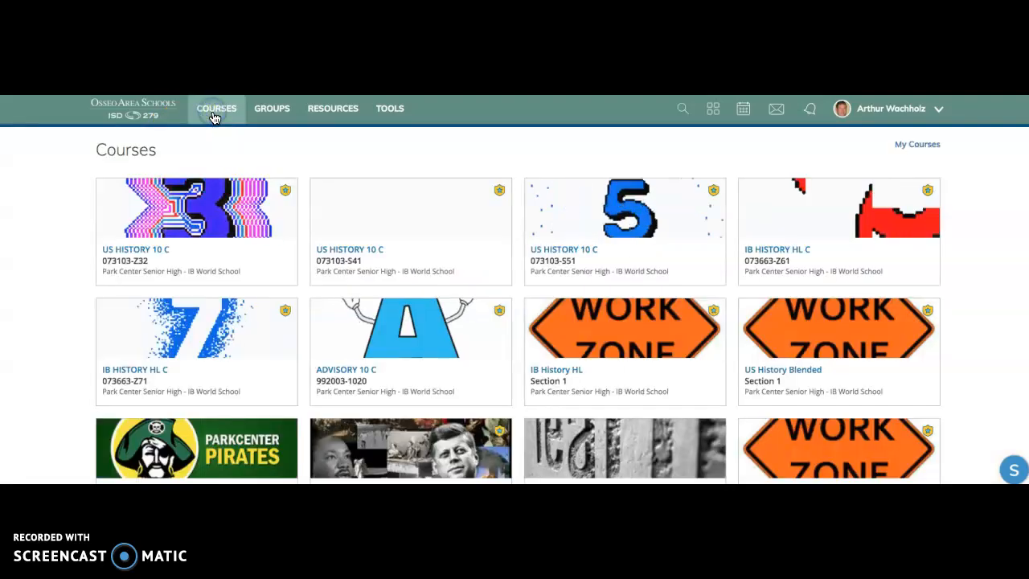
pyautogui.click(839, 231)
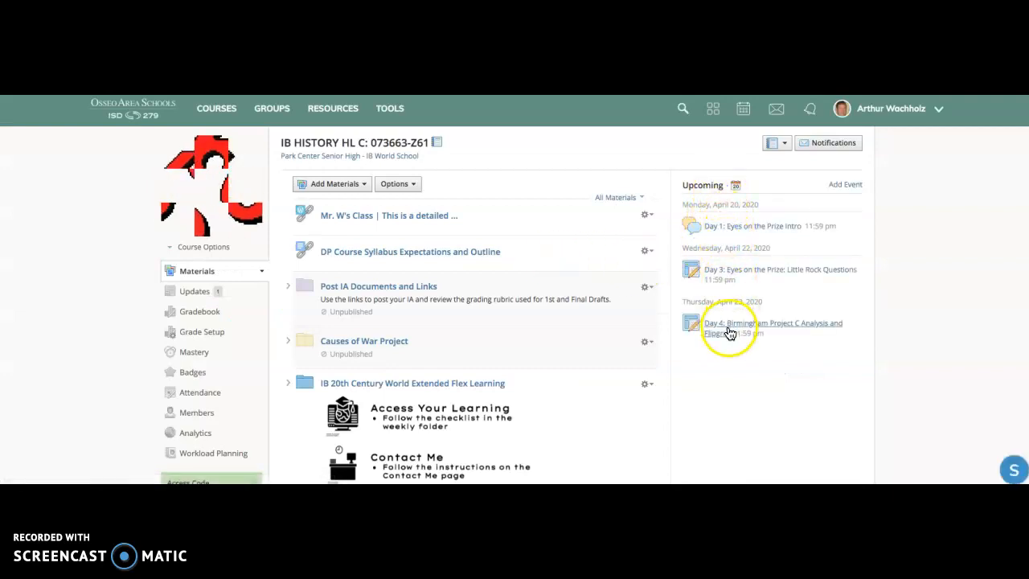
pyautogui.moveTo(752, 241)
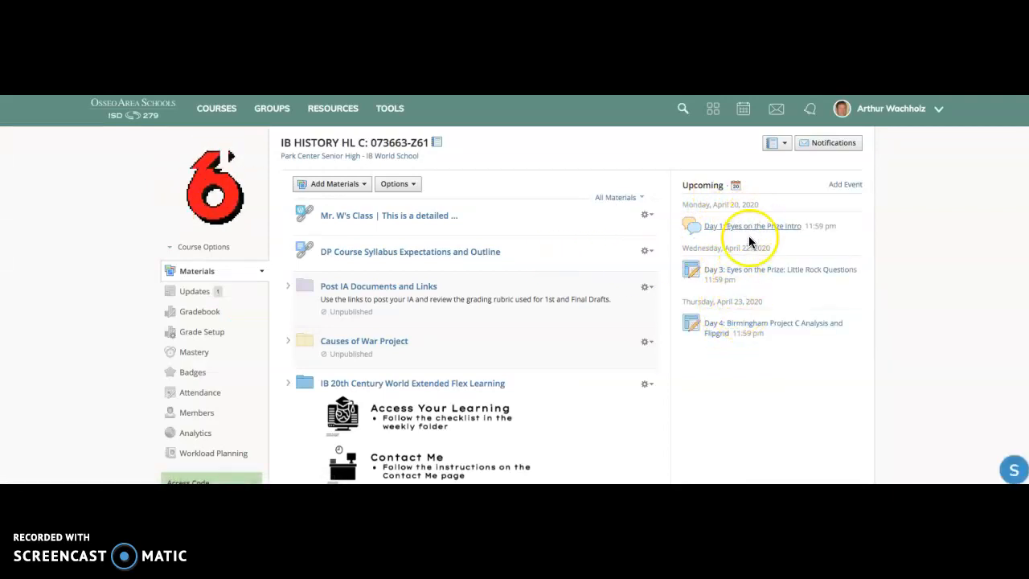
pyautogui.scroll(-3)
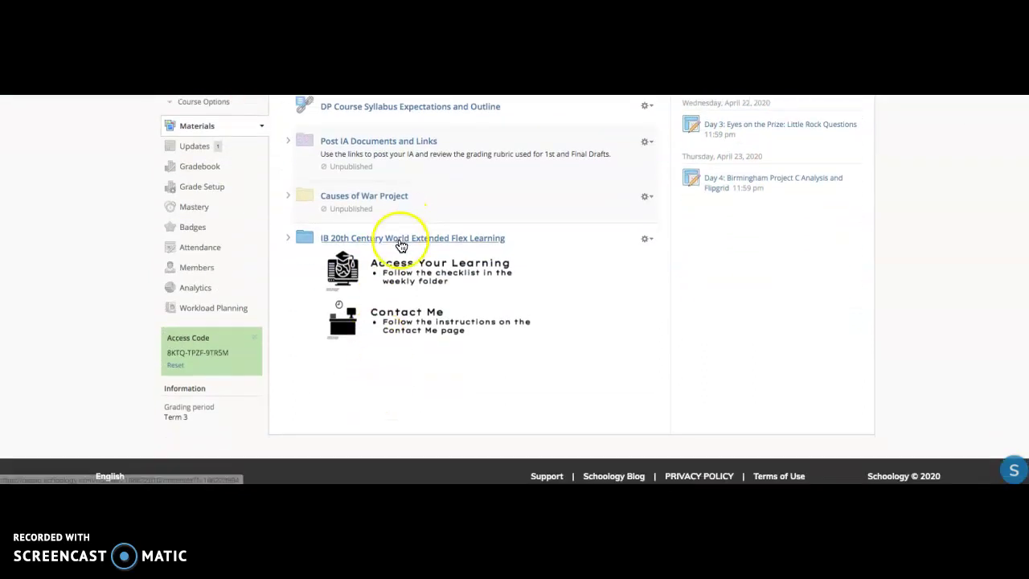
pyautogui.click(412, 238)
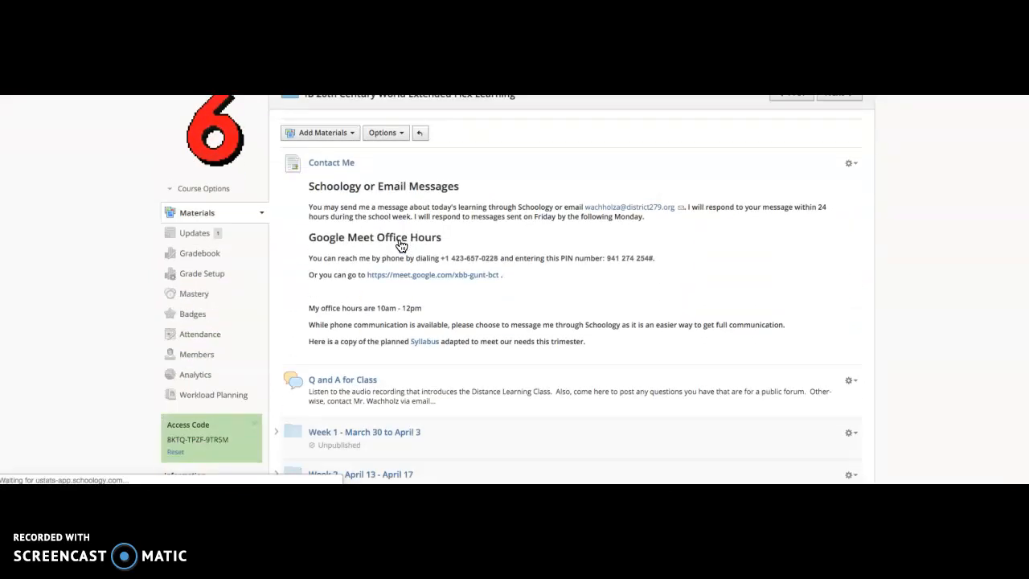
# Enter the Week 3 - April 20 - April 24 folder to see its daily lessons.
pyautogui.scroll(-3)
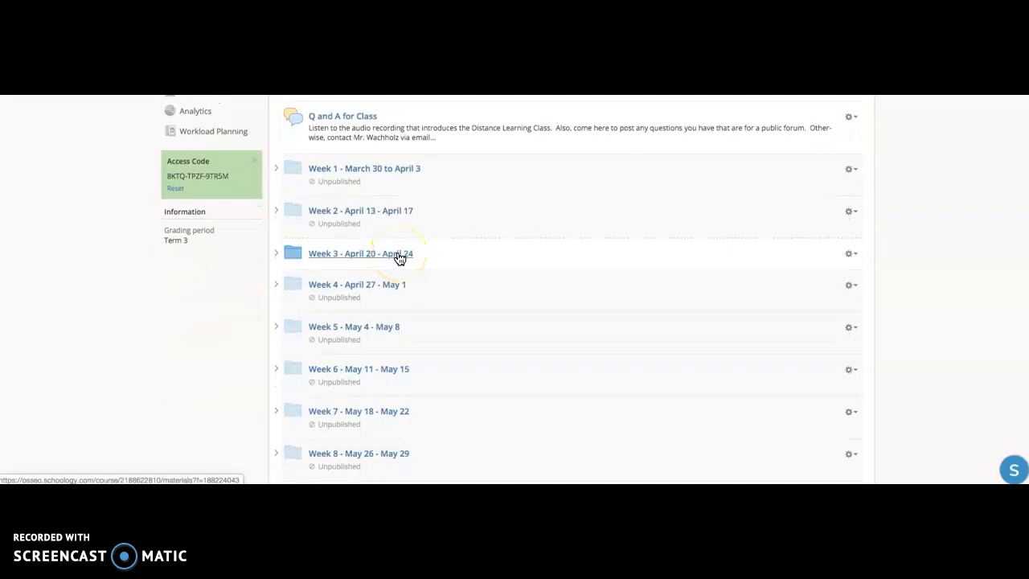
pyautogui.click(360, 254)
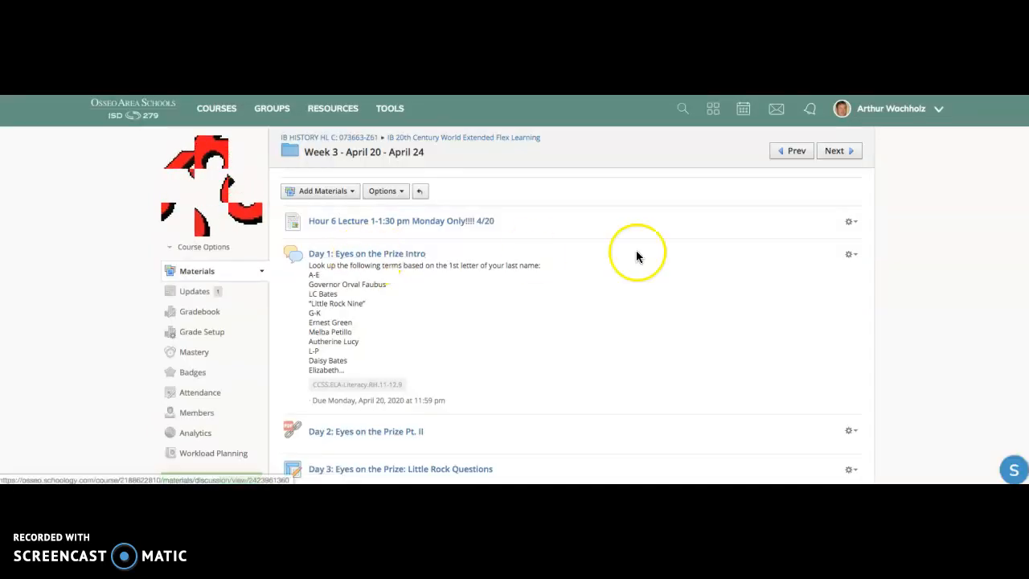
pyautogui.click(849, 254)
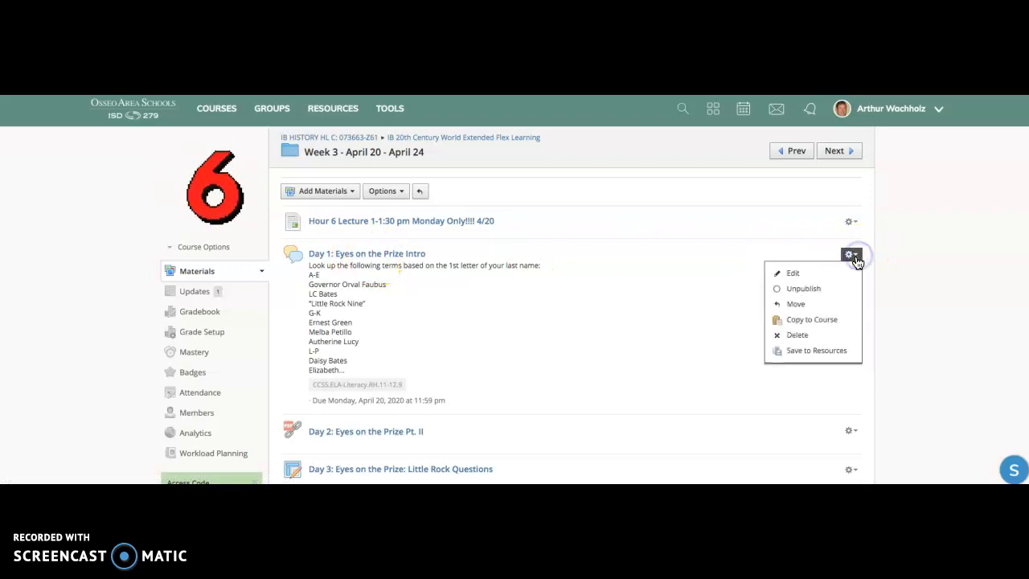
pyautogui.click(792, 273)
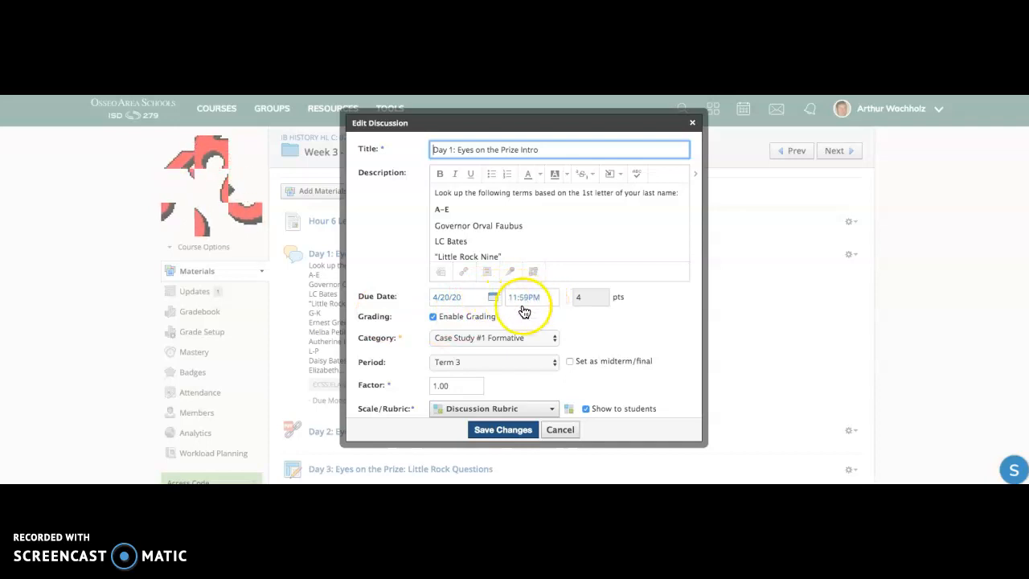
pyautogui.click(501, 430)
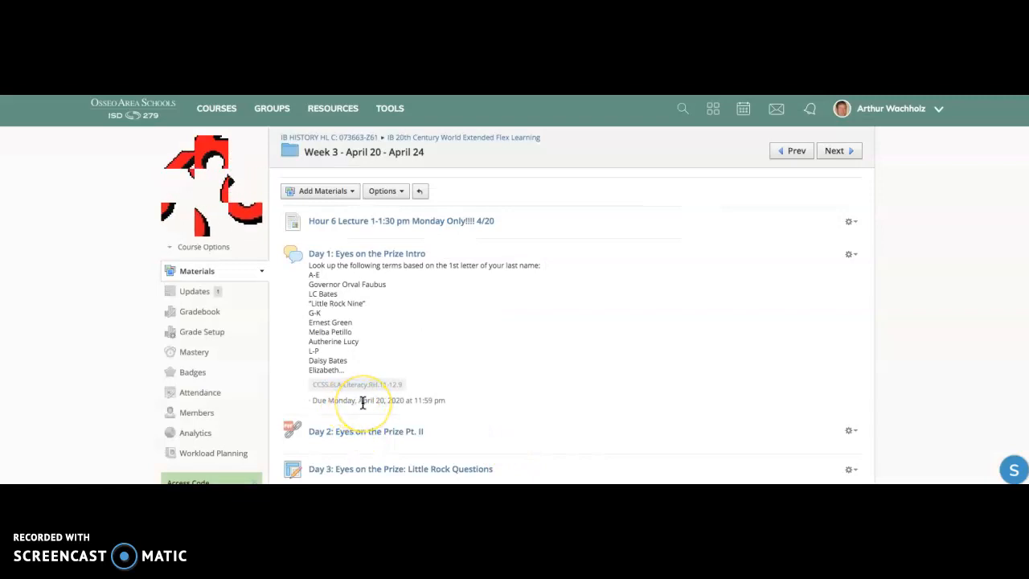
# Review Week 3, then switch to the Week 2 - April 13 - April 17 folder and scan its Day 1–5 items.
pyautogui.scroll(-3)
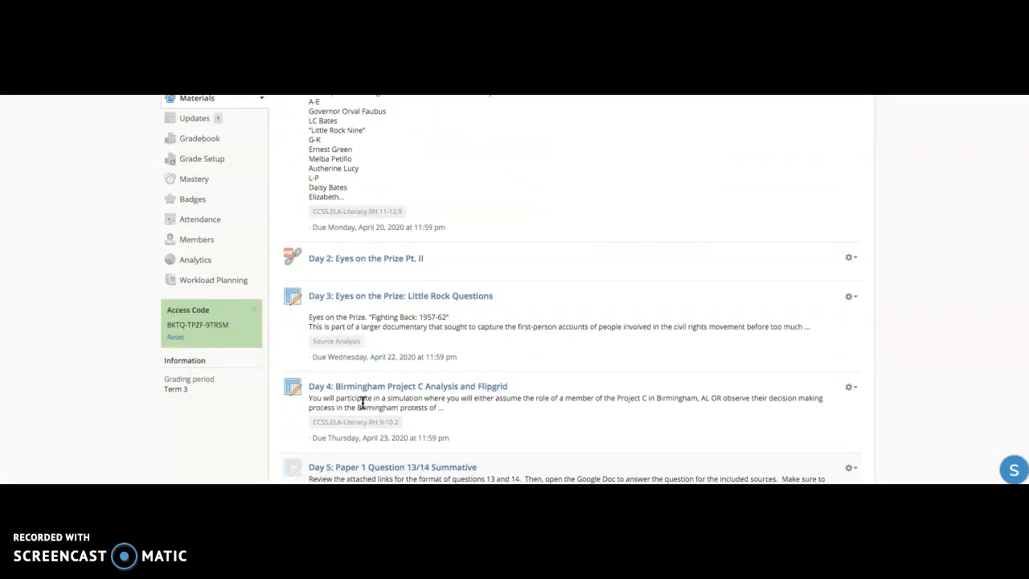
pyautogui.scroll(3)
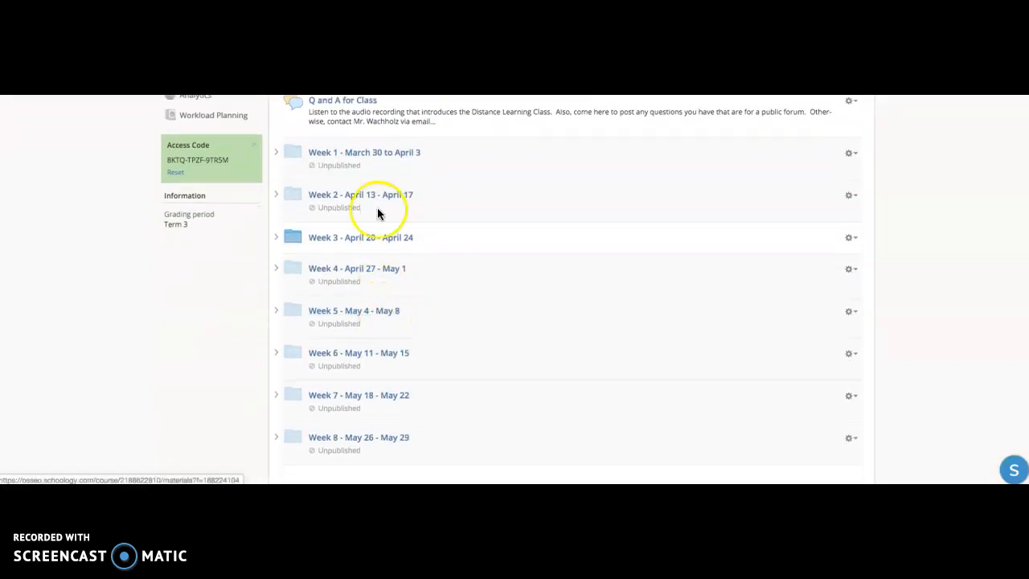
pyautogui.click(361, 193)
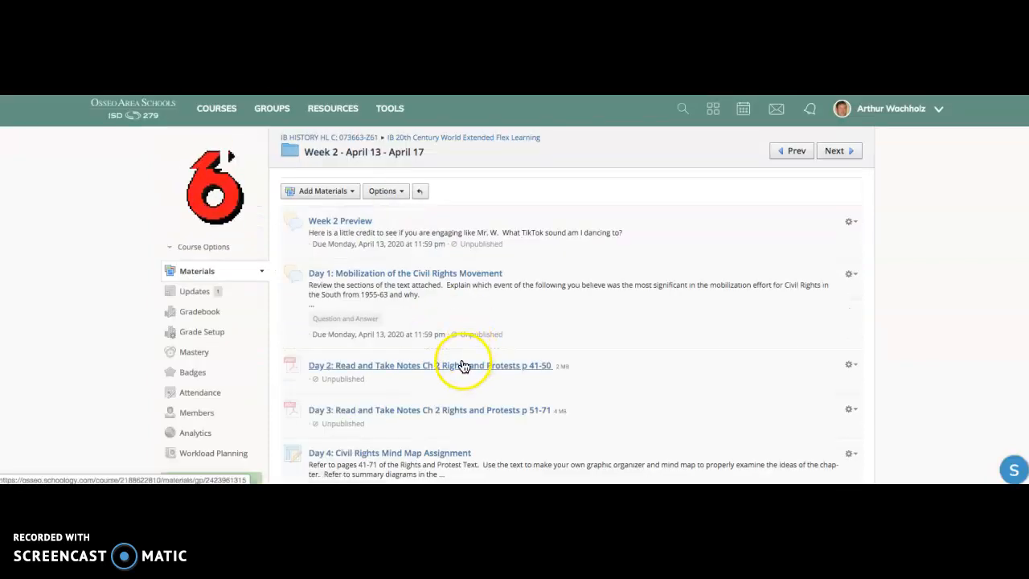
pyautogui.scroll(-3)
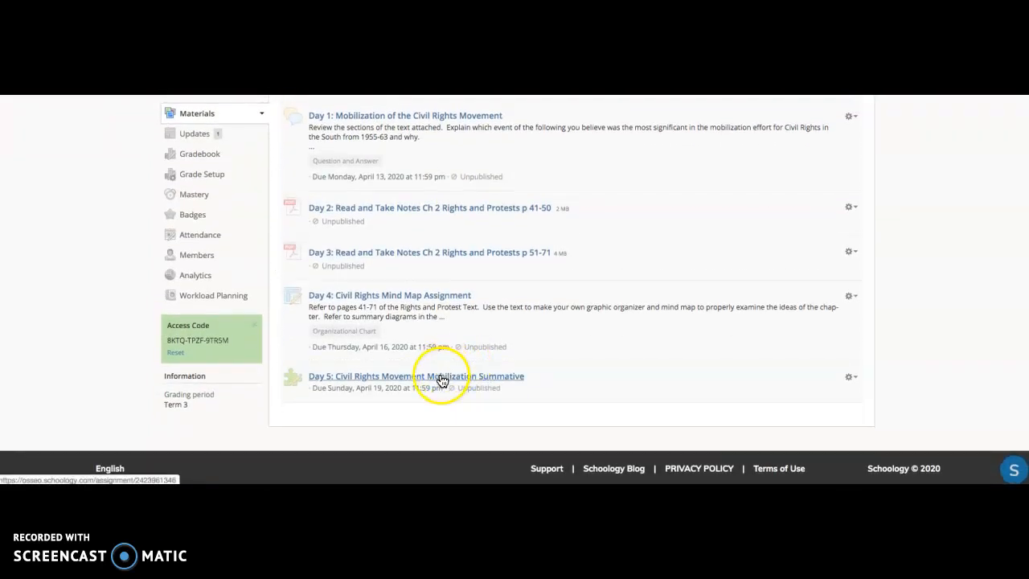
pyautogui.moveTo(849, 377)
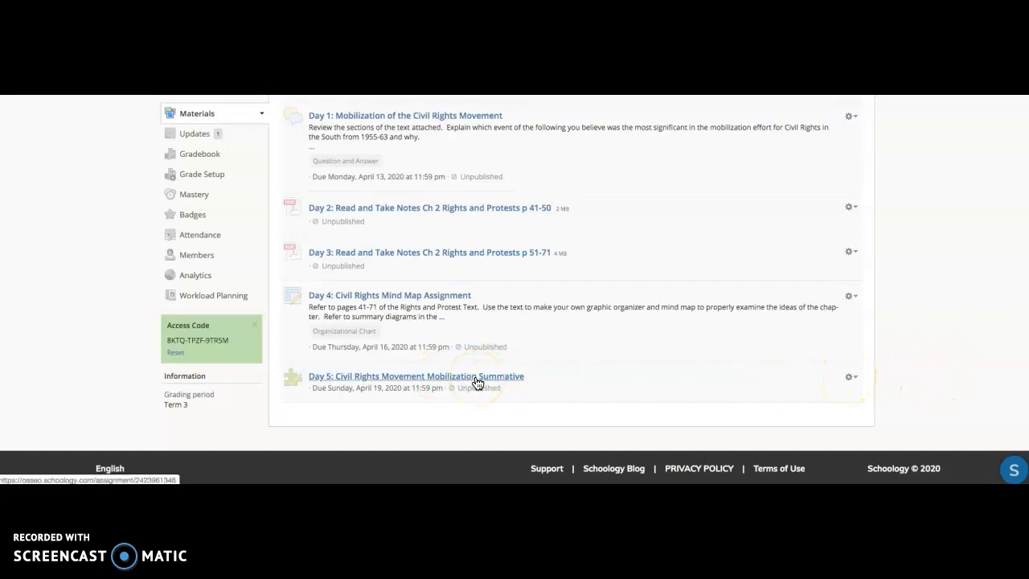
pyautogui.moveTo(476, 382)
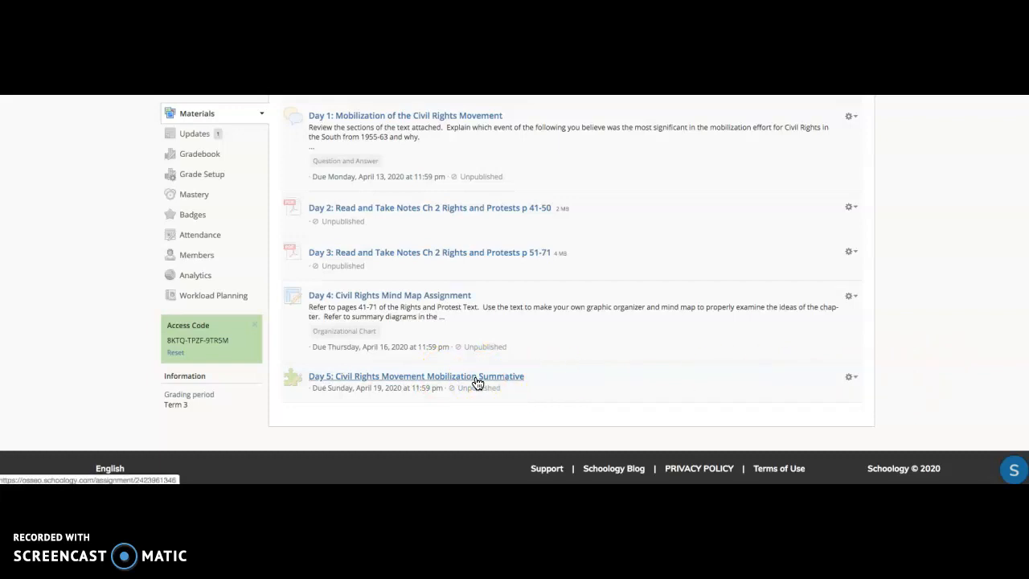
pyautogui.scroll(3)
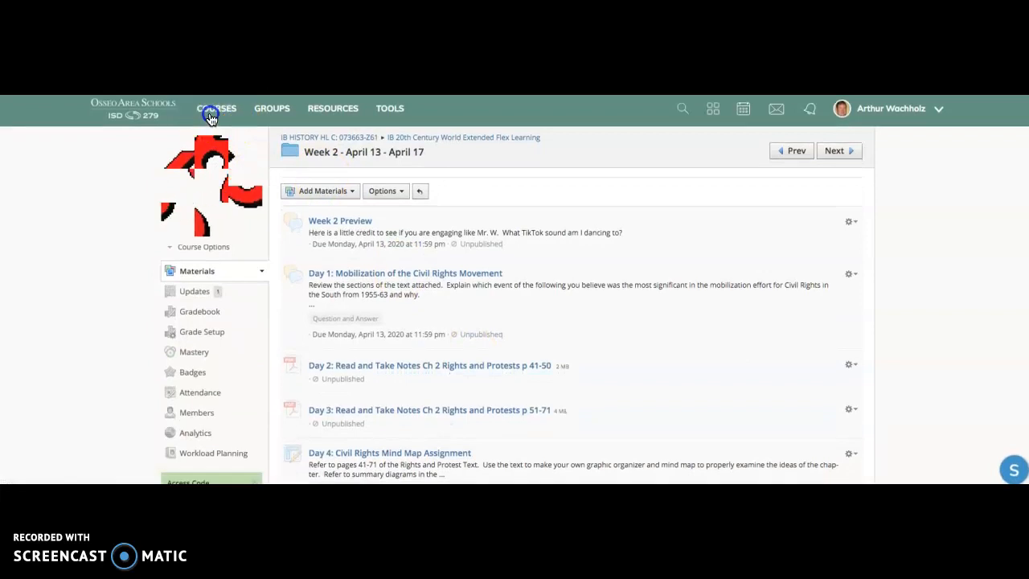
# Switch to the US History Blended course and its Week 2 - April 13 - April 17 folder.
pyautogui.click(215, 109)
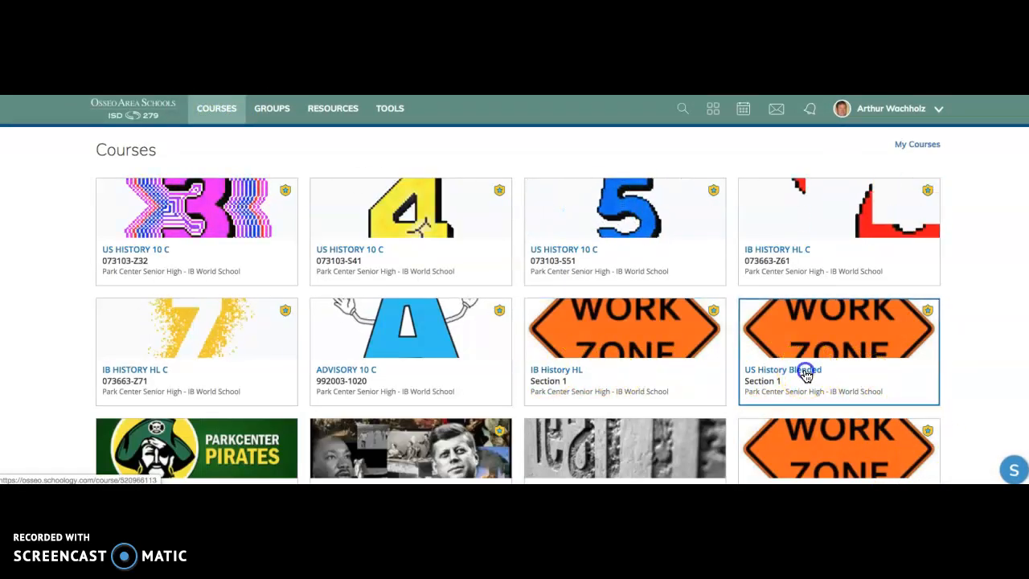
pyautogui.click(781, 370)
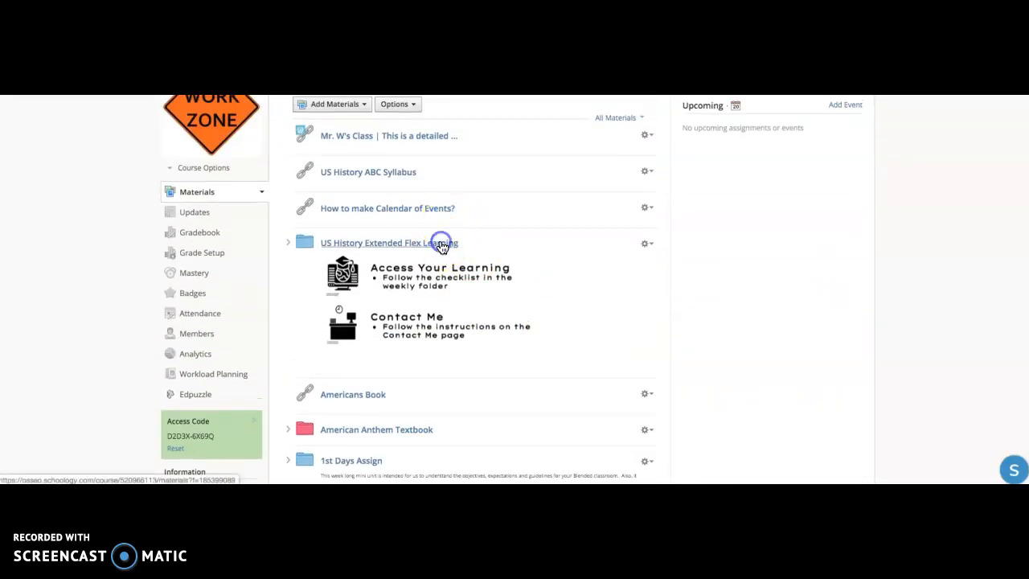
pyautogui.click(389, 243)
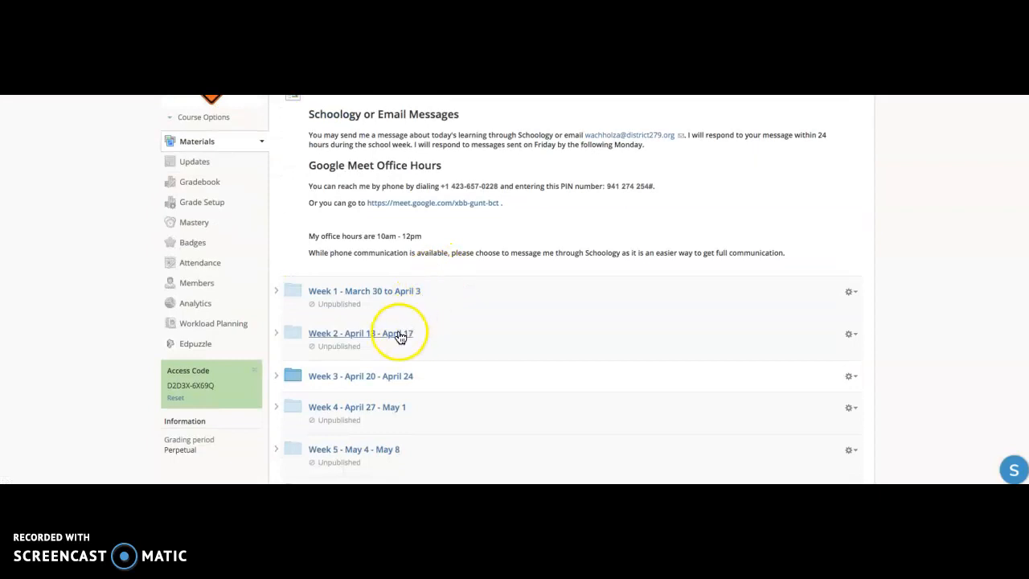
pyautogui.scroll(3)
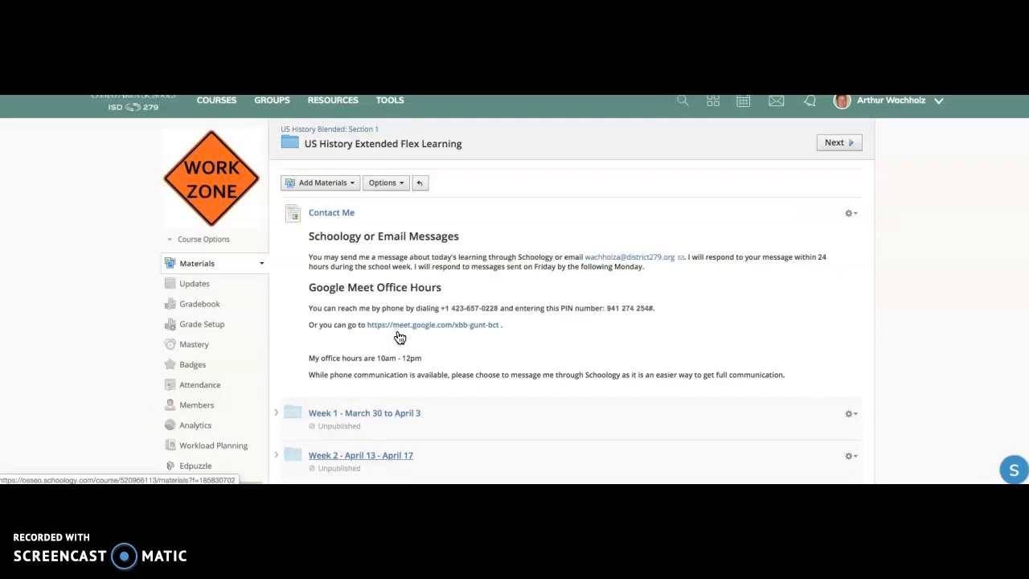
pyautogui.scroll(-3)
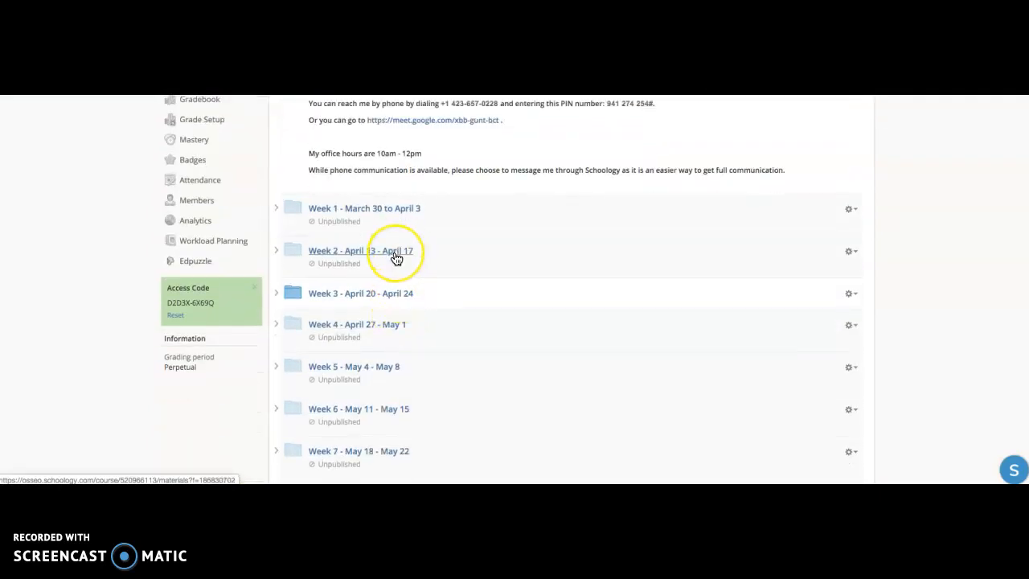
# Bring up the Friday: WWII Beginning to End Summative Quiz with its 7 questions.
pyautogui.click(360, 251)
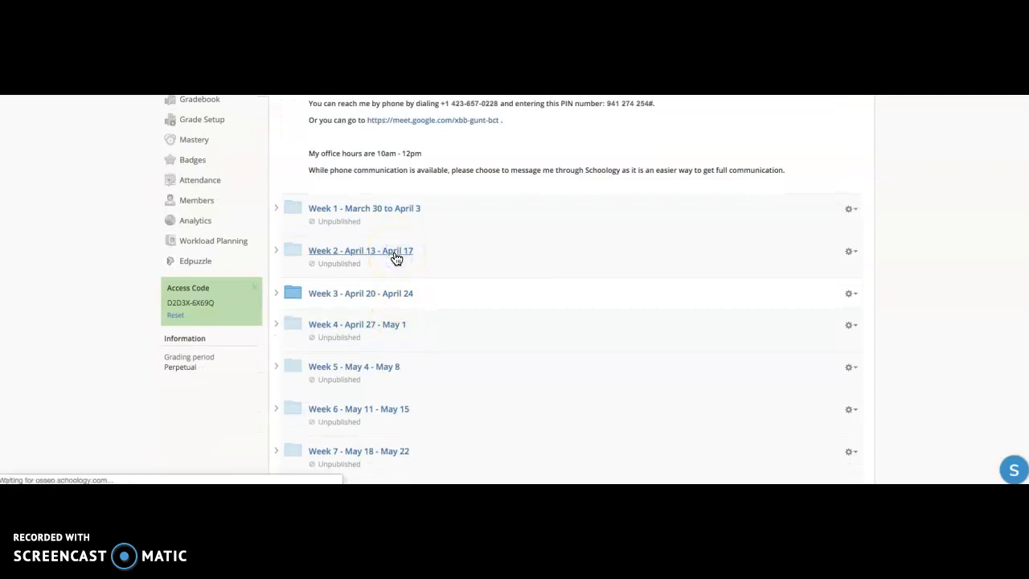
pyautogui.click(360, 250)
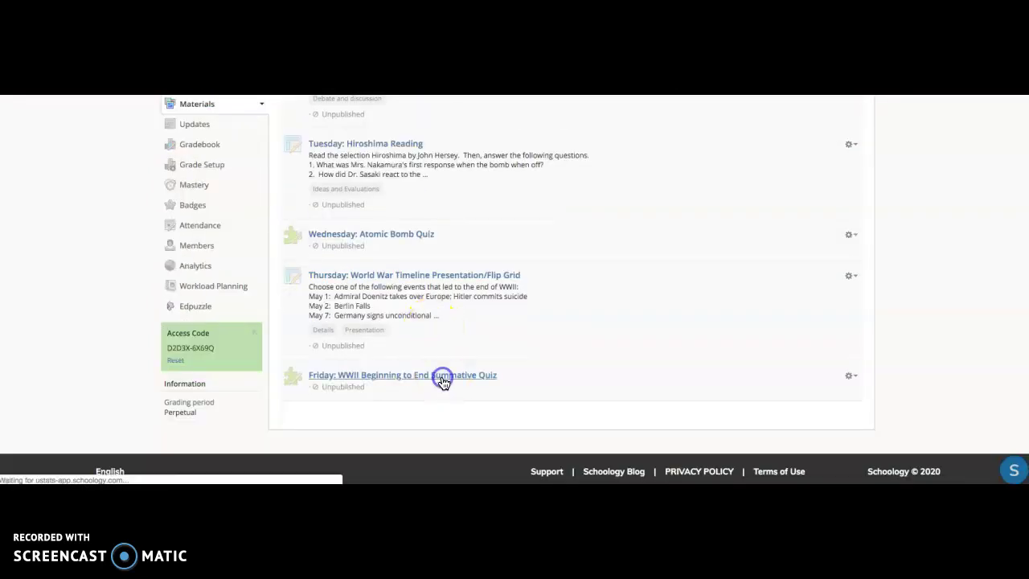
pyautogui.click(402, 374)
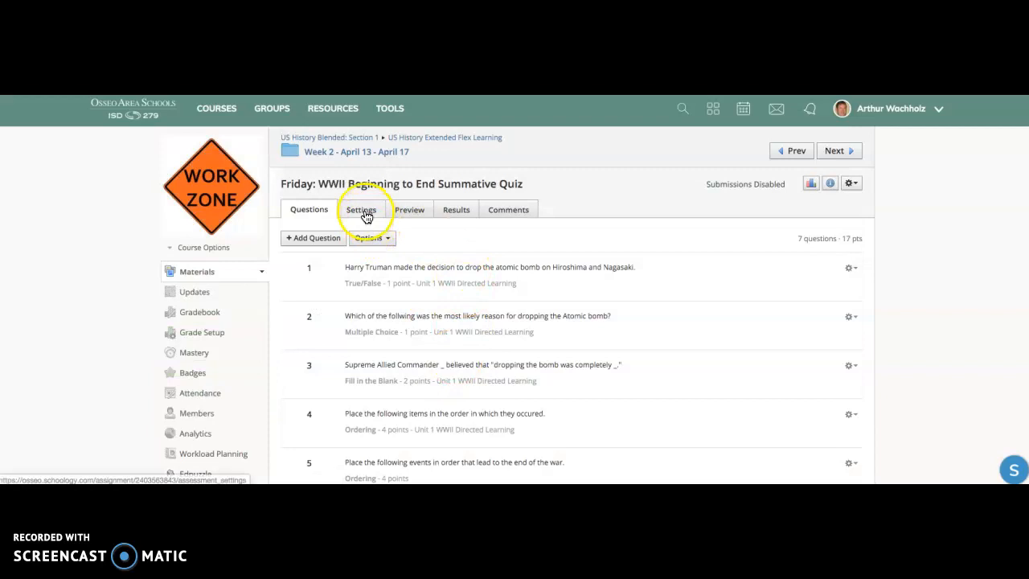
# In the quiz settings, set Submissions to 'Enable from... until...' leaving both dates blank.
pyautogui.click(360, 209)
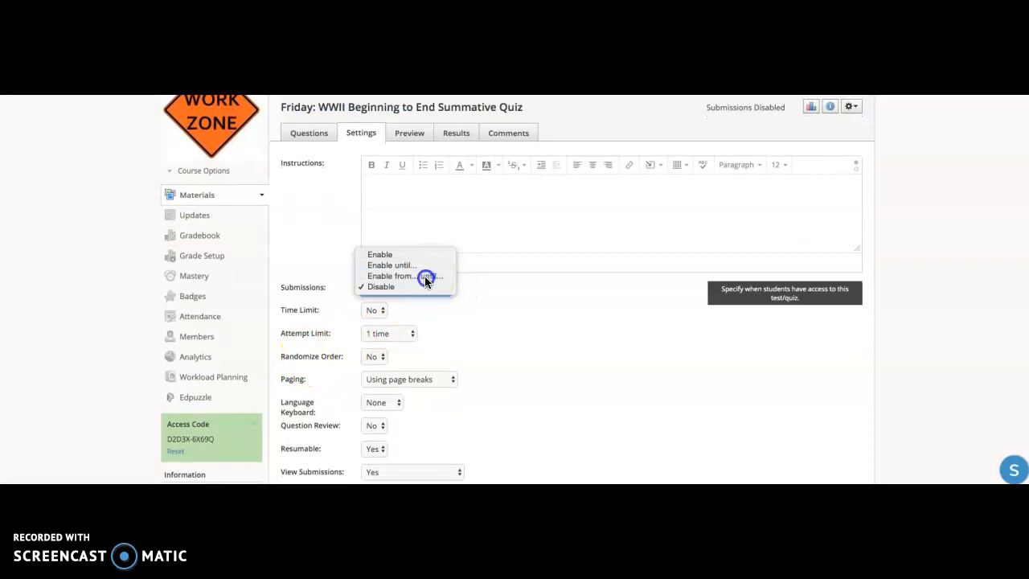
pyautogui.click(408, 276)
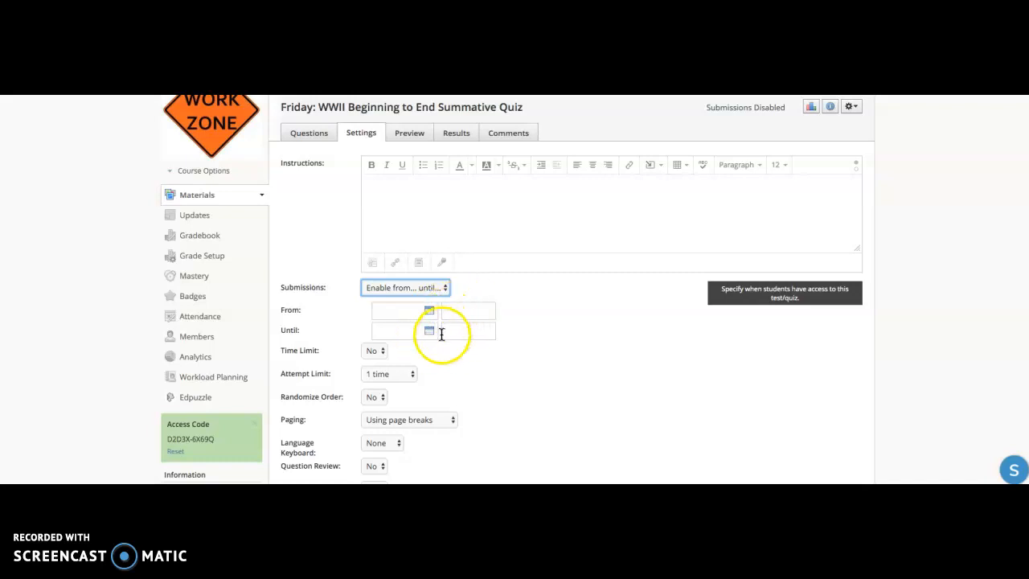
pyautogui.scroll(3)
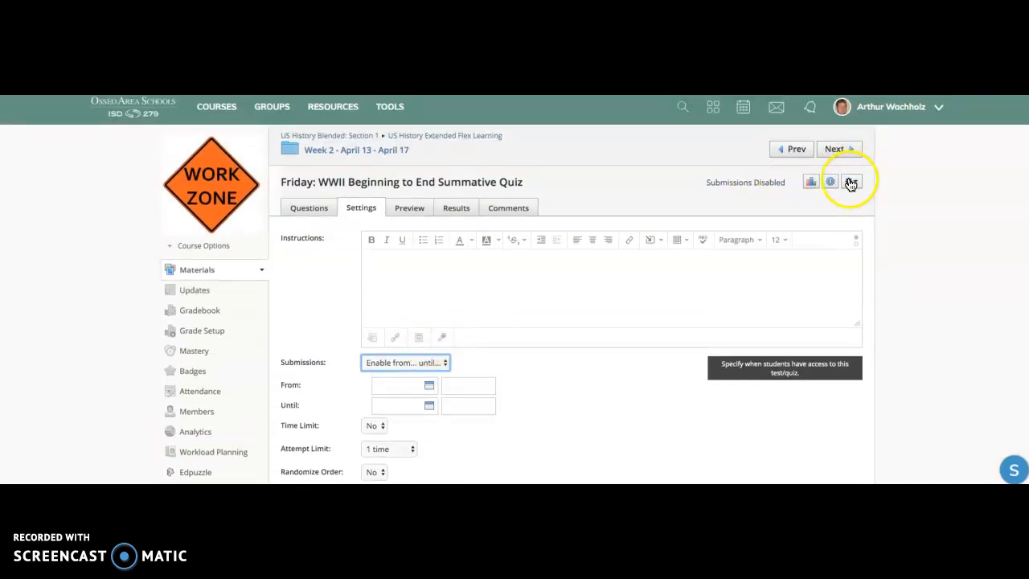
# Leave the quiz for the home feed and bring up the April 2020 calendar.
pyautogui.click(850, 180)
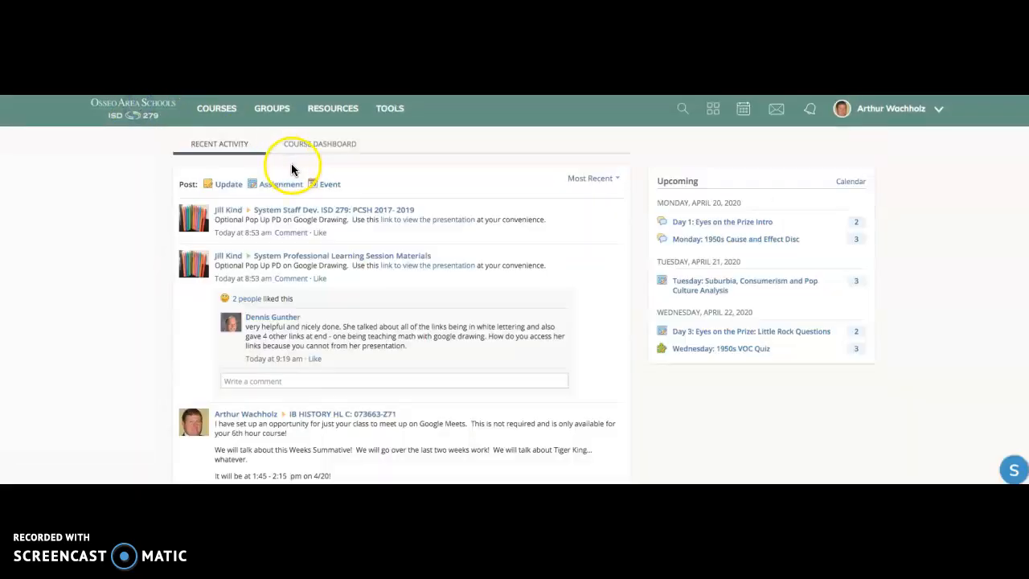
pyautogui.moveTo(592, 165)
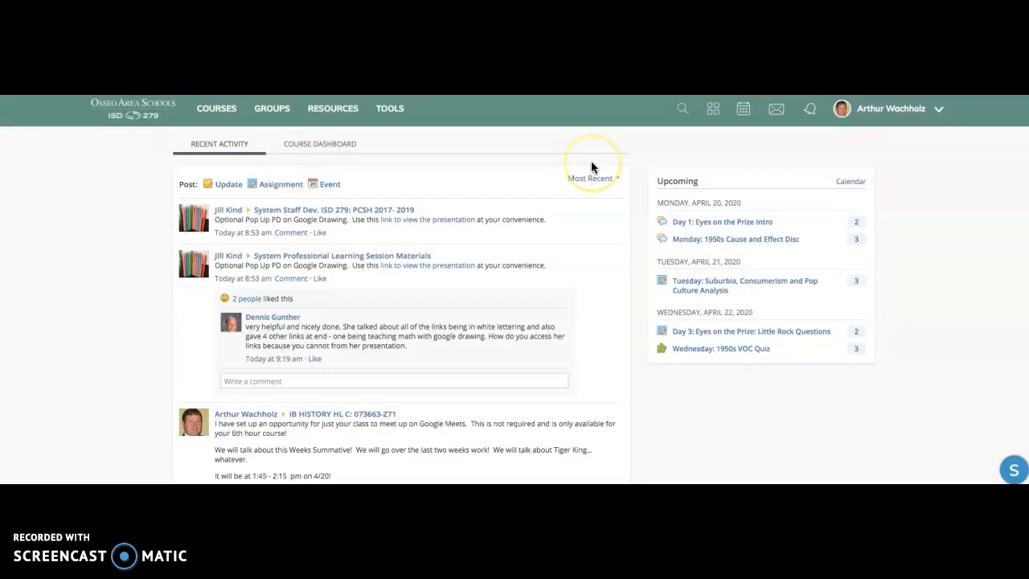
pyautogui.moveTo(714, 109)
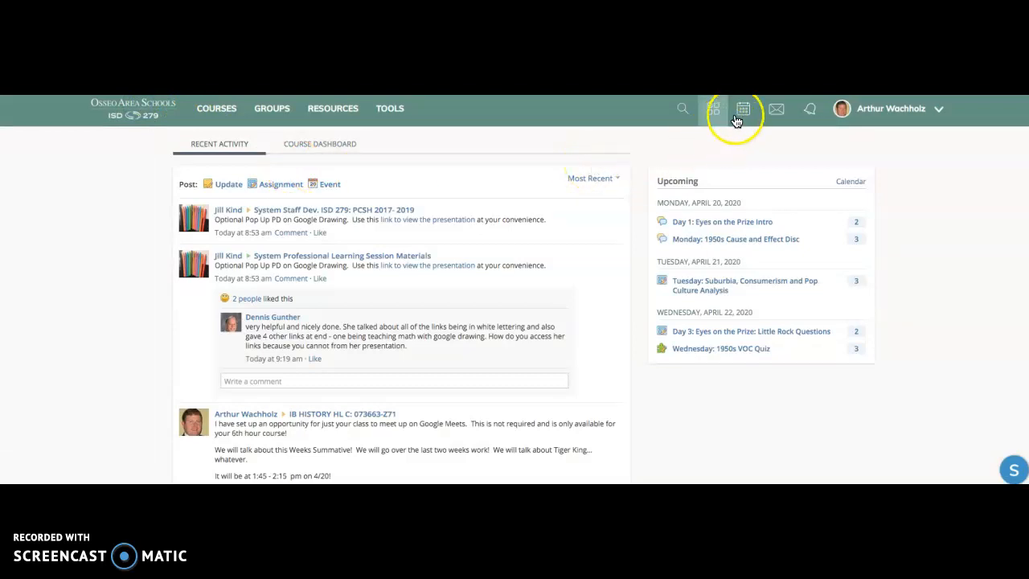
pyautogui.moveTo(743, 109)
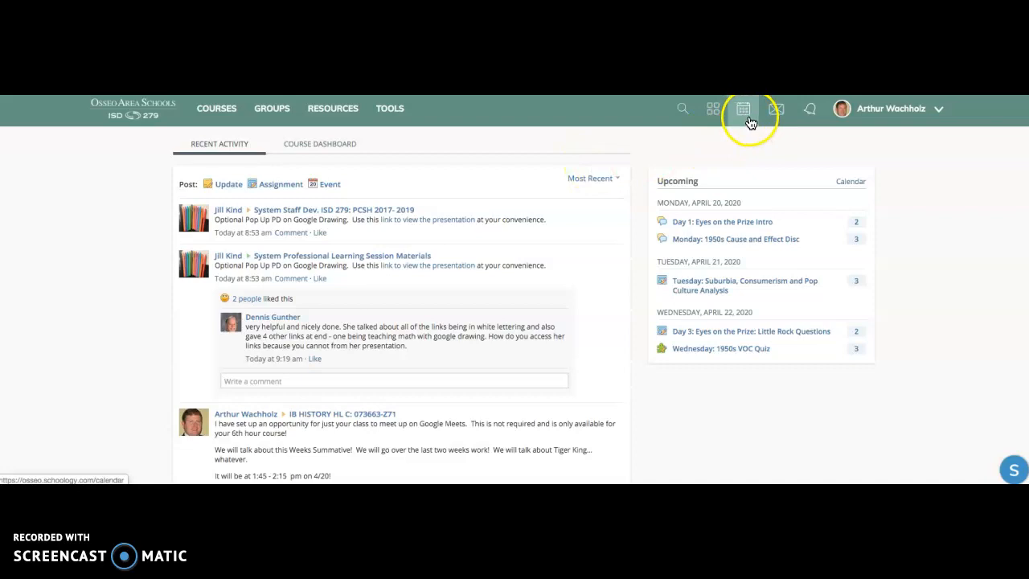
pyautogui.moveTo(742, 109)
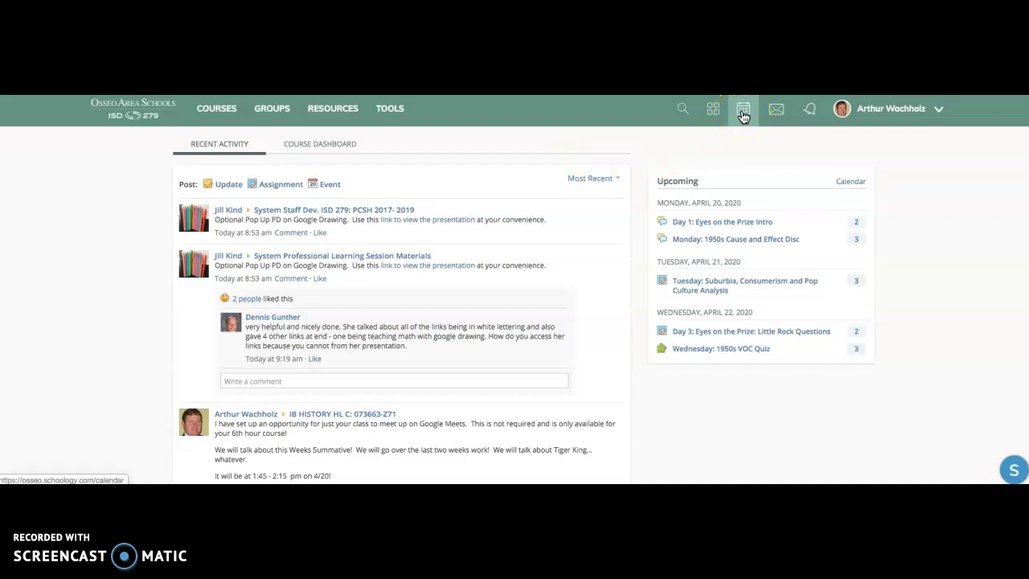
pyautogui.click(743, 110)
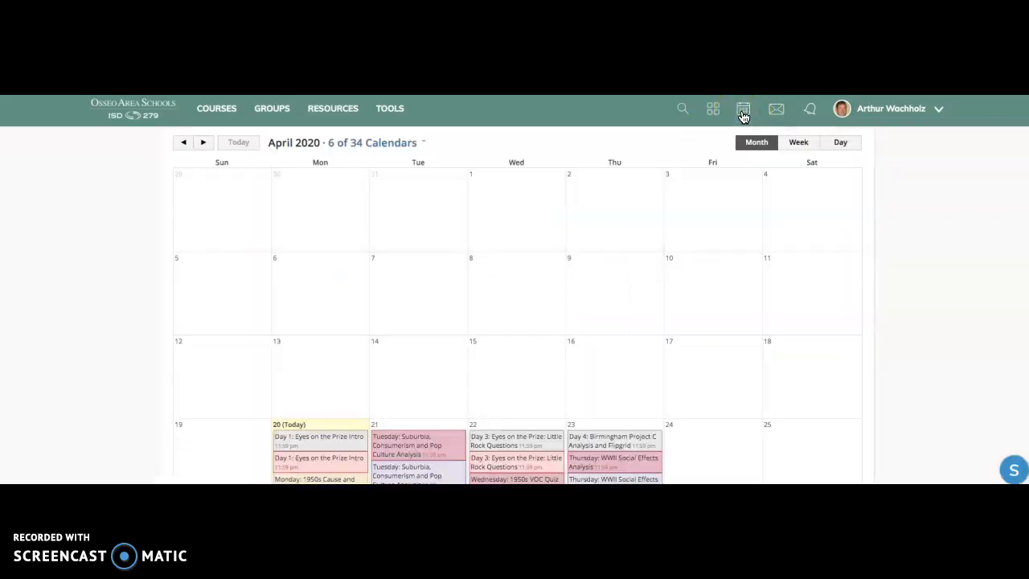
# Scroll through the April 2020 month to review the scheduled assignments.
pyautogui.scroll(-3)
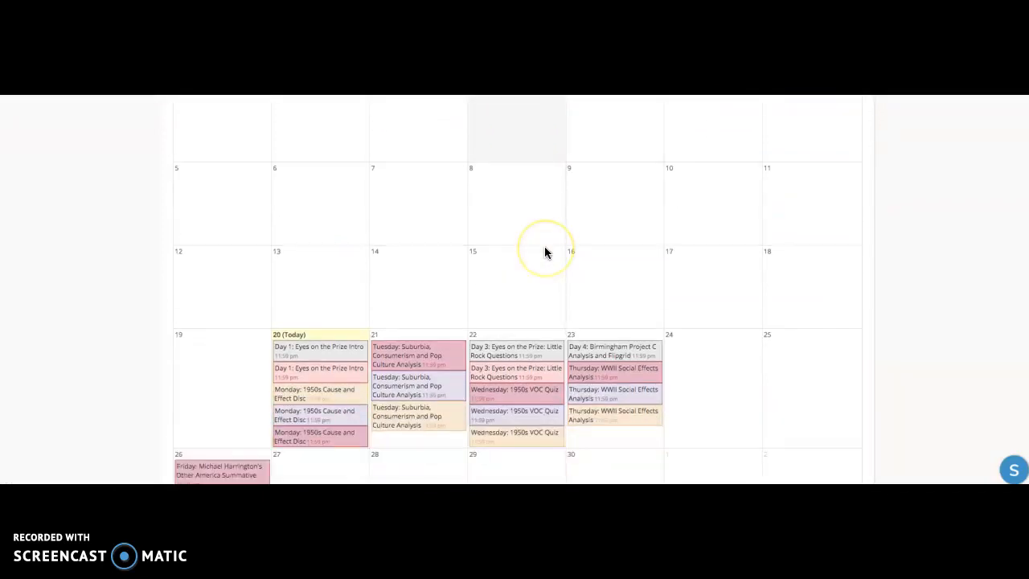
pyautogui.scroll(-3)
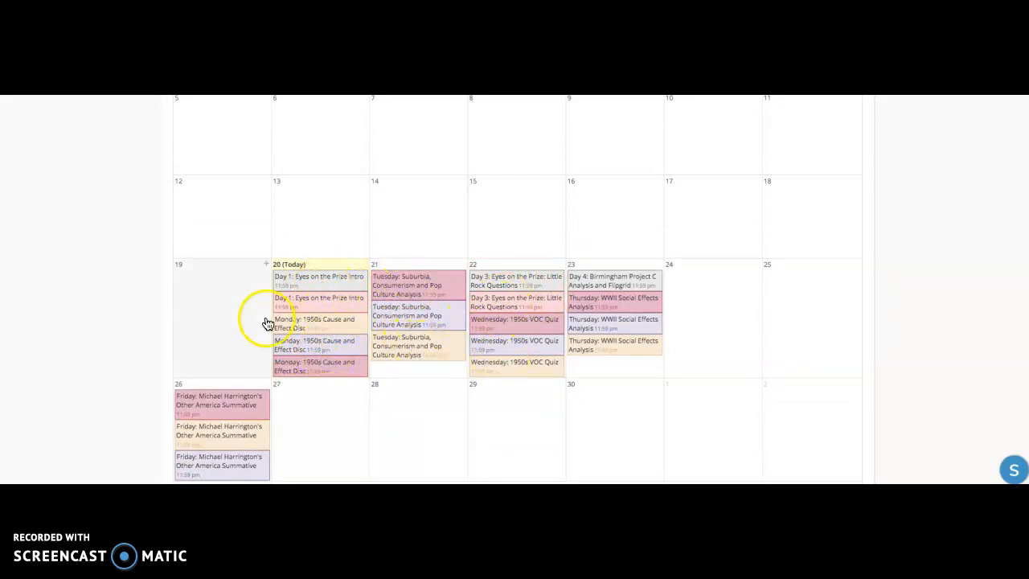
pyautogui.scroll(3)
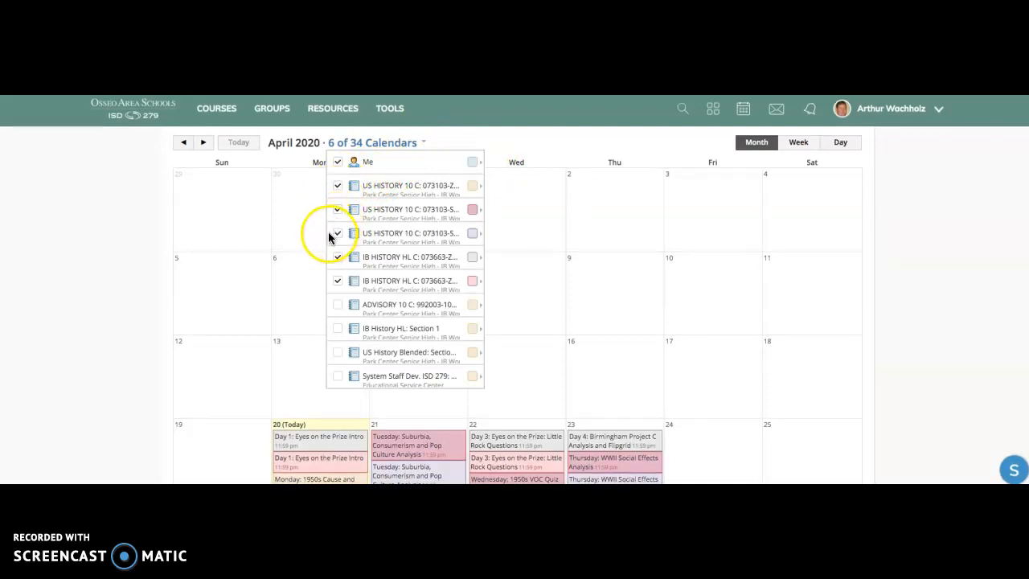
# Toggle a US History 10 C course calendar off and back on in the calendar filter.
pyautogui.click(338, 233)
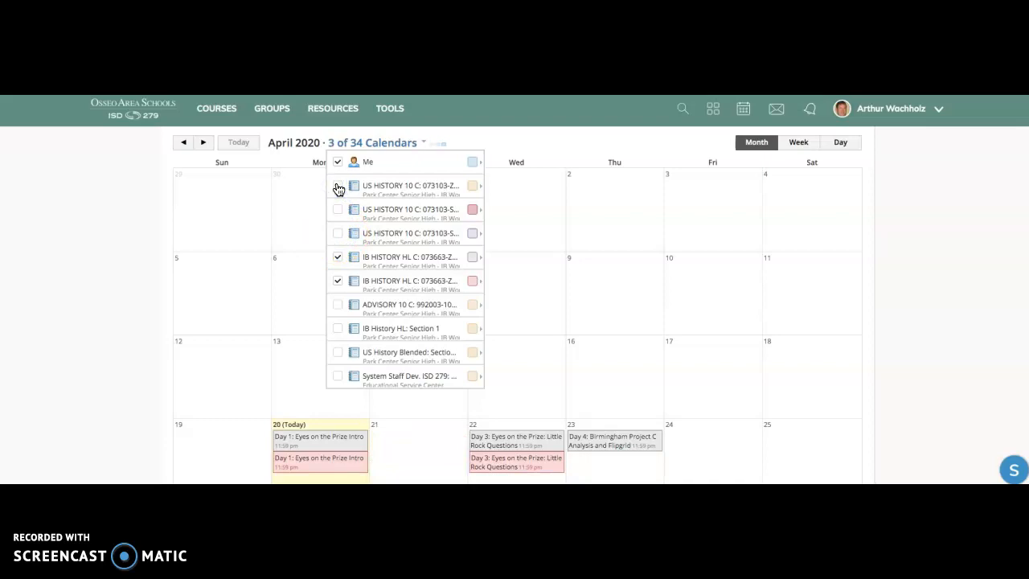
pyautogui.click(338, 185)
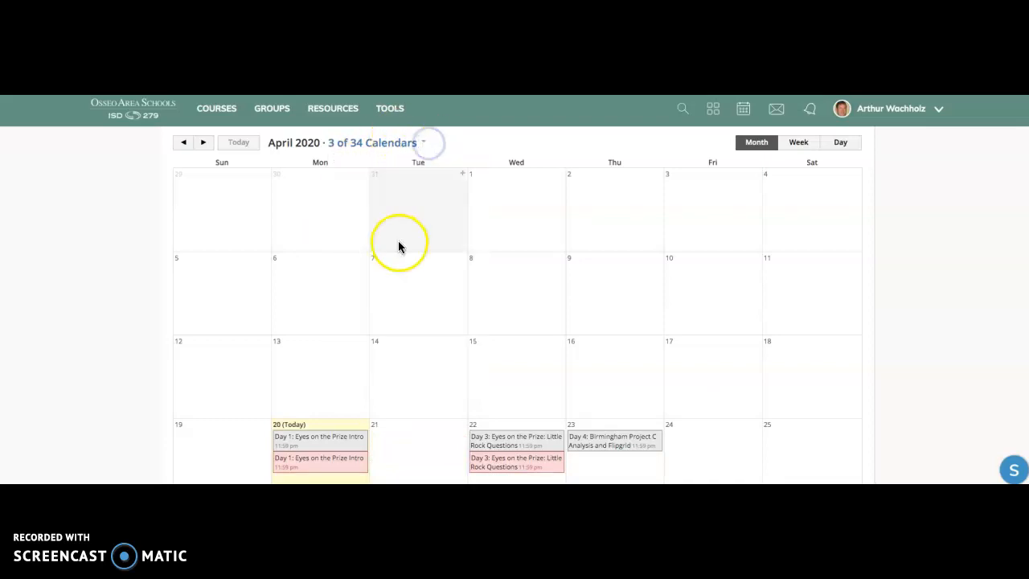
pyautogui.scroll(-3)
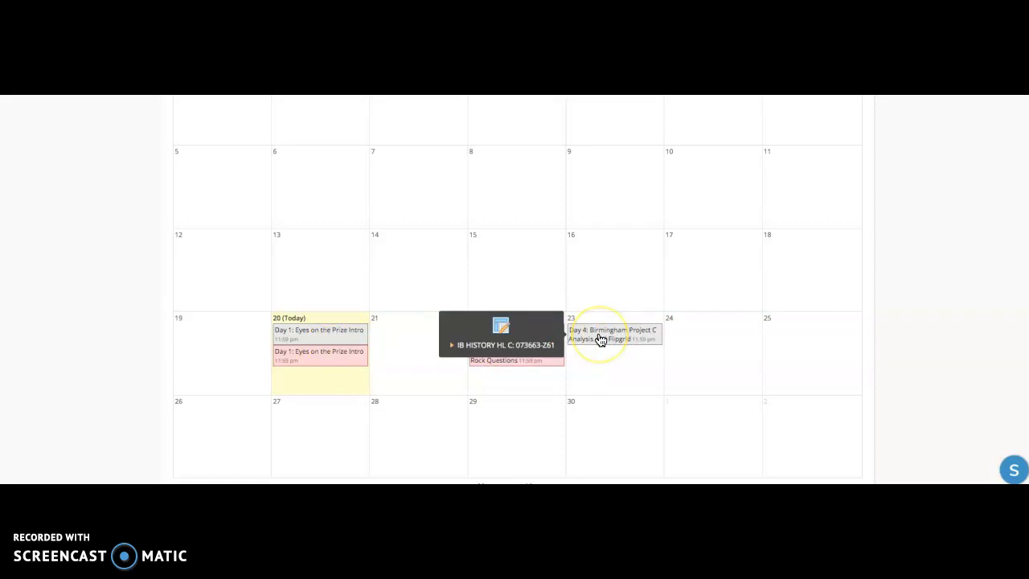
pyautogui.scroll(3)
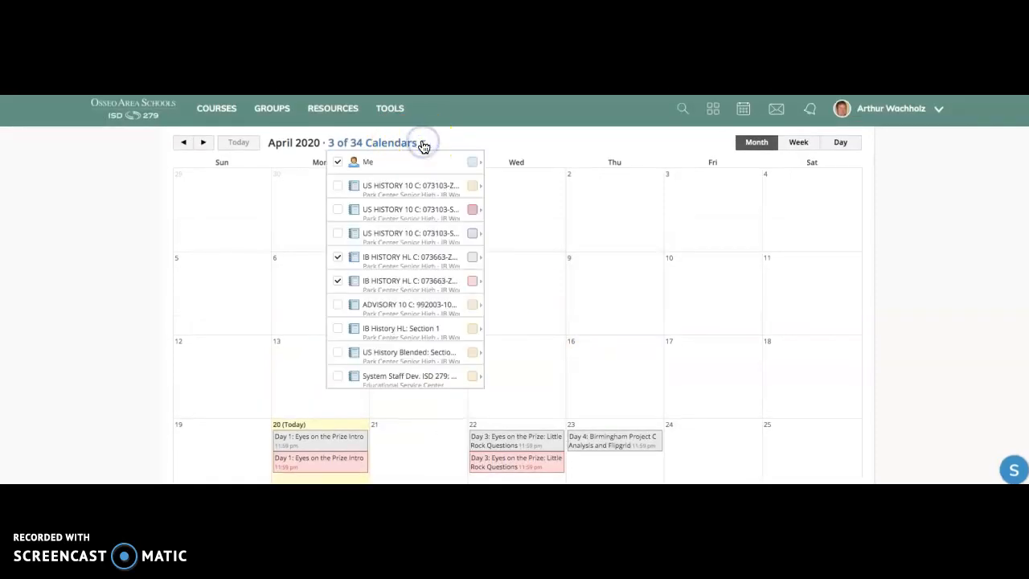
pyautogui.click(337, 209)
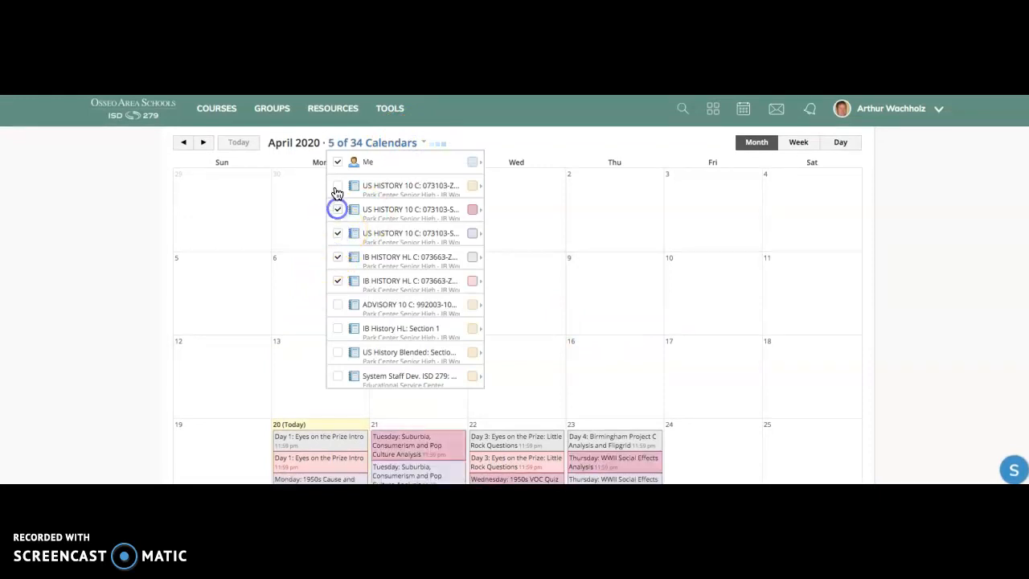
pyautogui.click(338, 185)
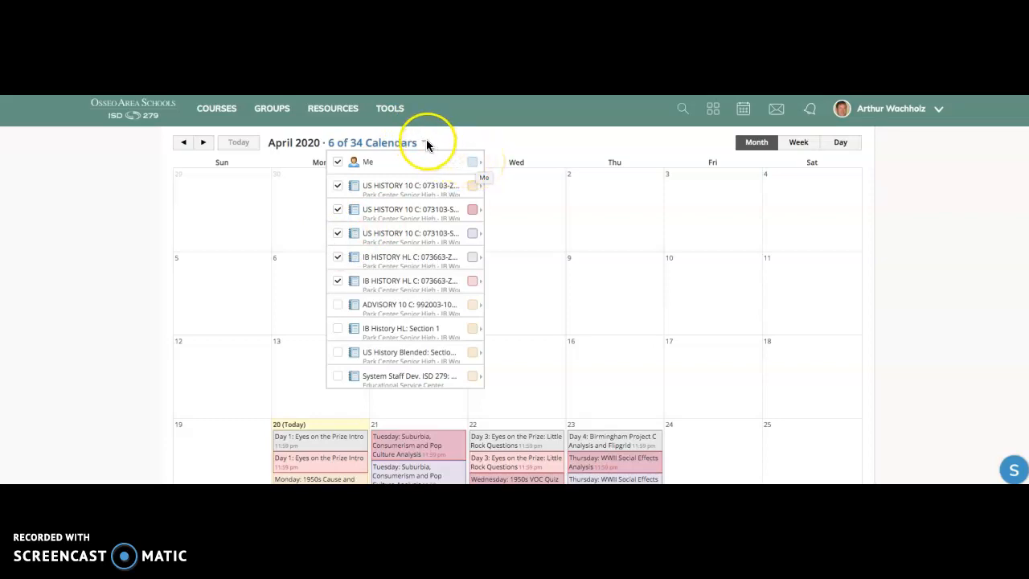
# Start a new event from the Friday April 24 cell, title still blank.
pyautogui.click(630, 337)
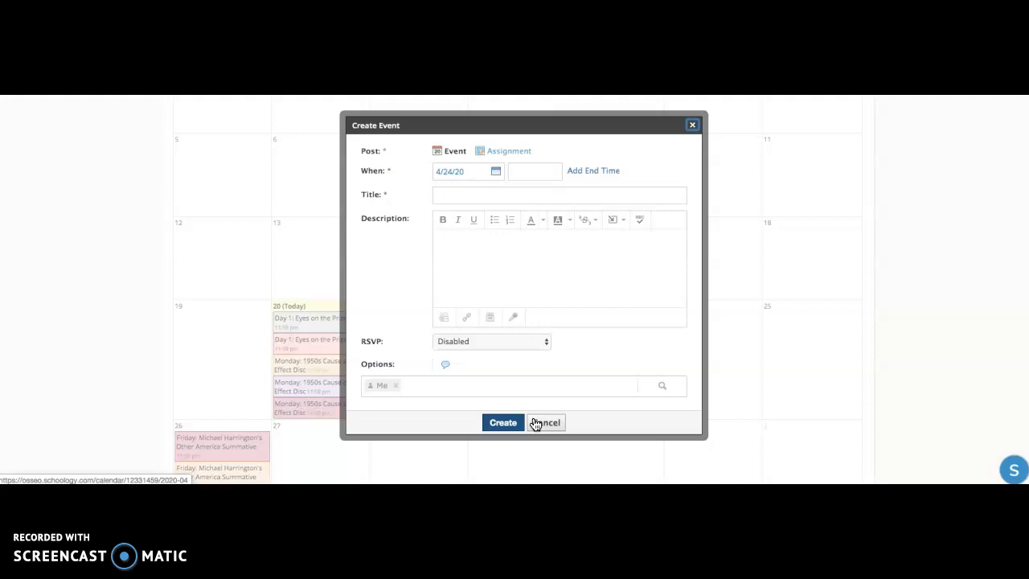
# Enter title 'US History' and description 'Finish US History Work' for the event.
pyautogui.click(559, 195)
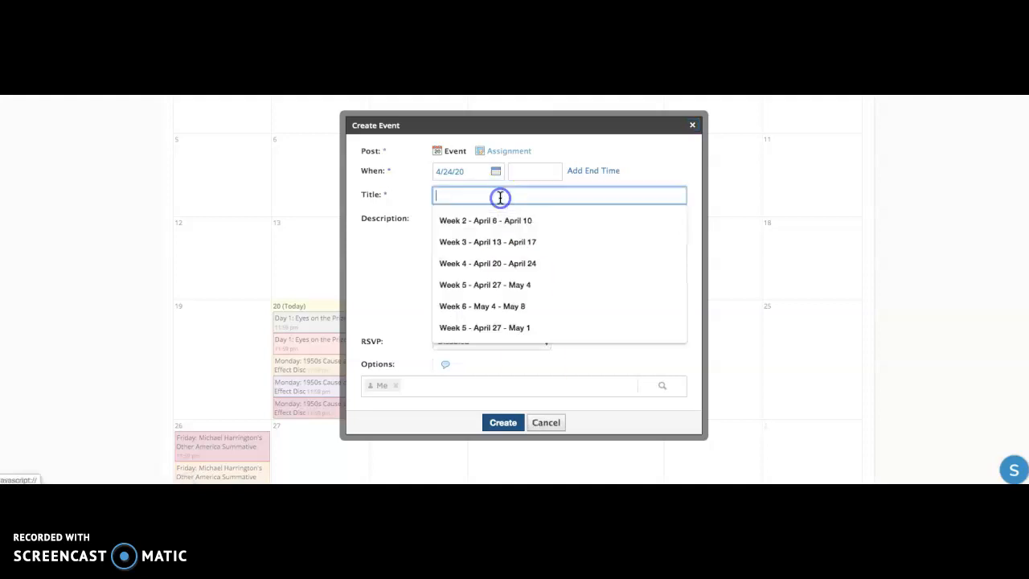
pyautogui.click(534, 170)
pyautogui.write('F')
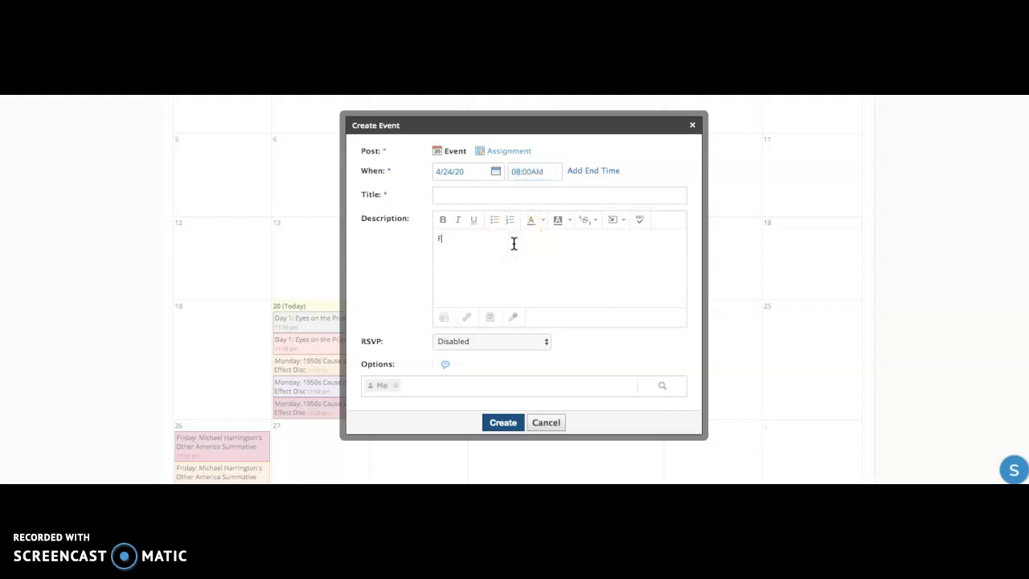
pyautogui.write('inish US H')
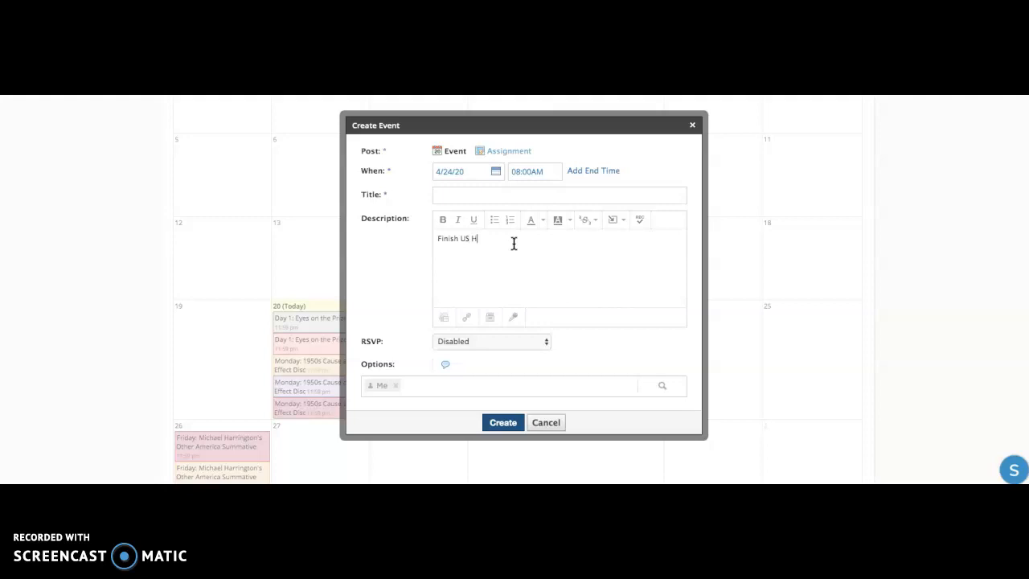
pyautogui.write('istory Work')
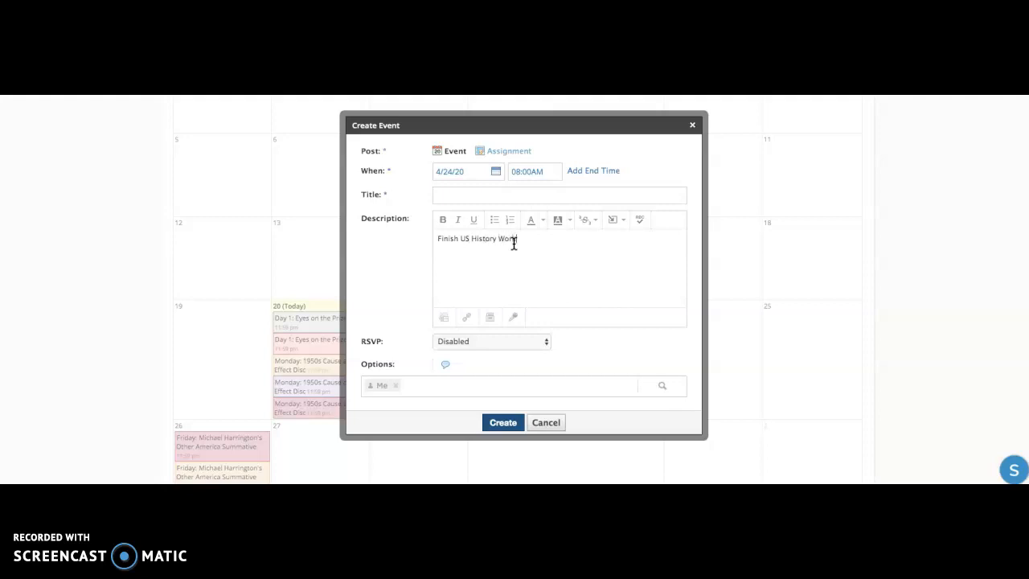
pyautogui.write('US')
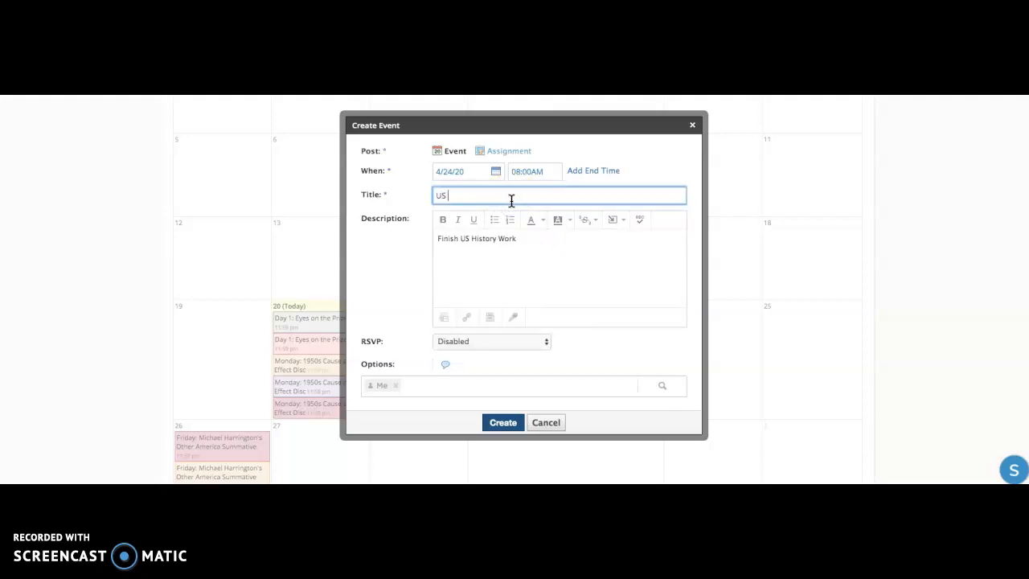
pyautogui.write('History')
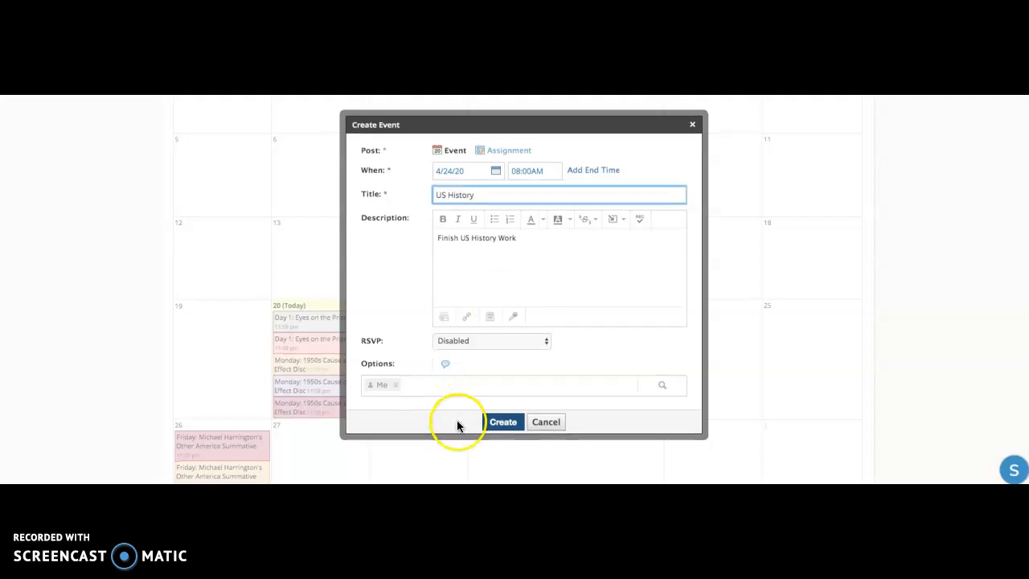
# Check the RSVP choices and create the US History event on April 24.
pyautogui.click(492, 341)
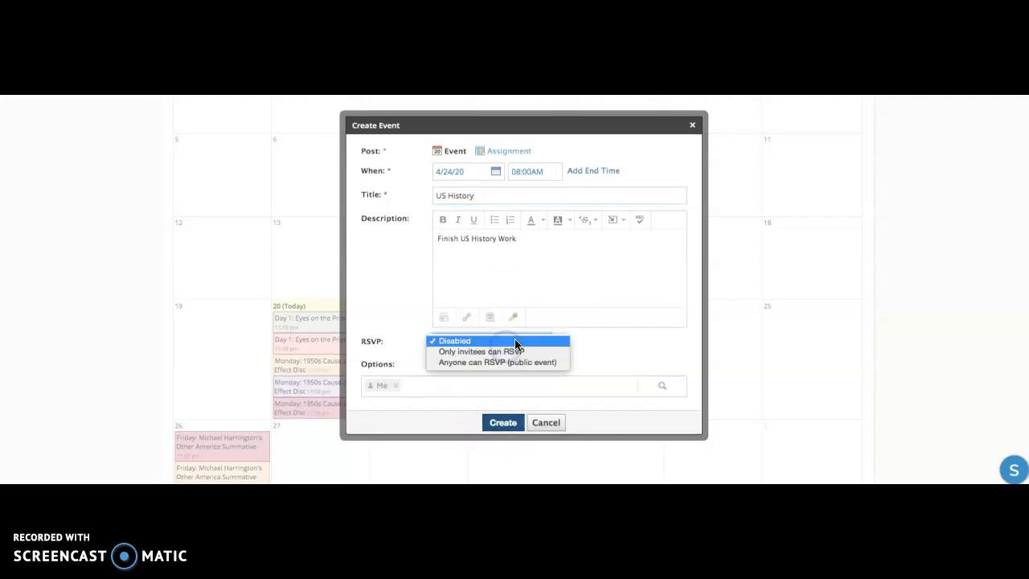
pyautogui.moveTo(508, 350)
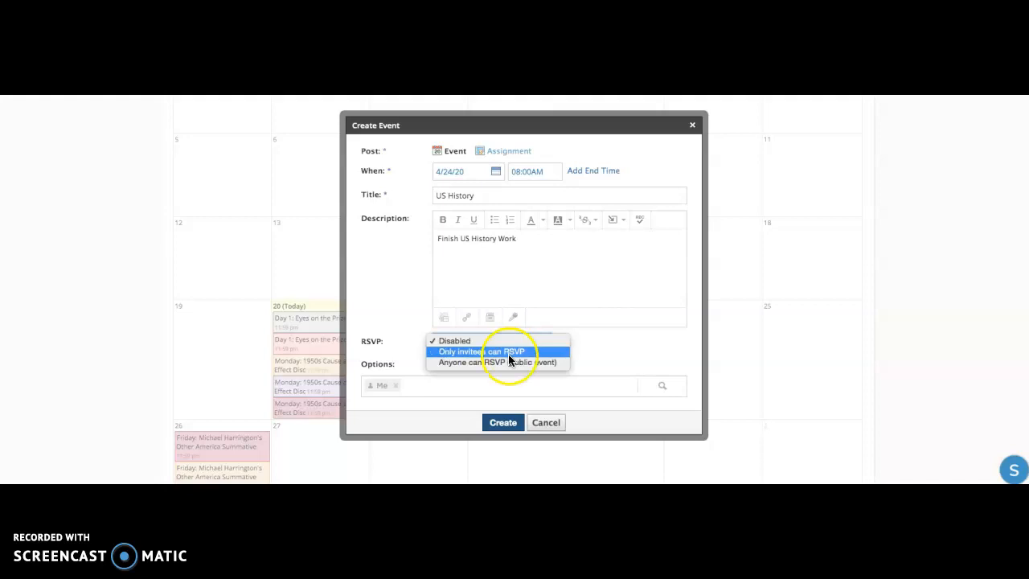
pyautogui.moveTo(505, 336)
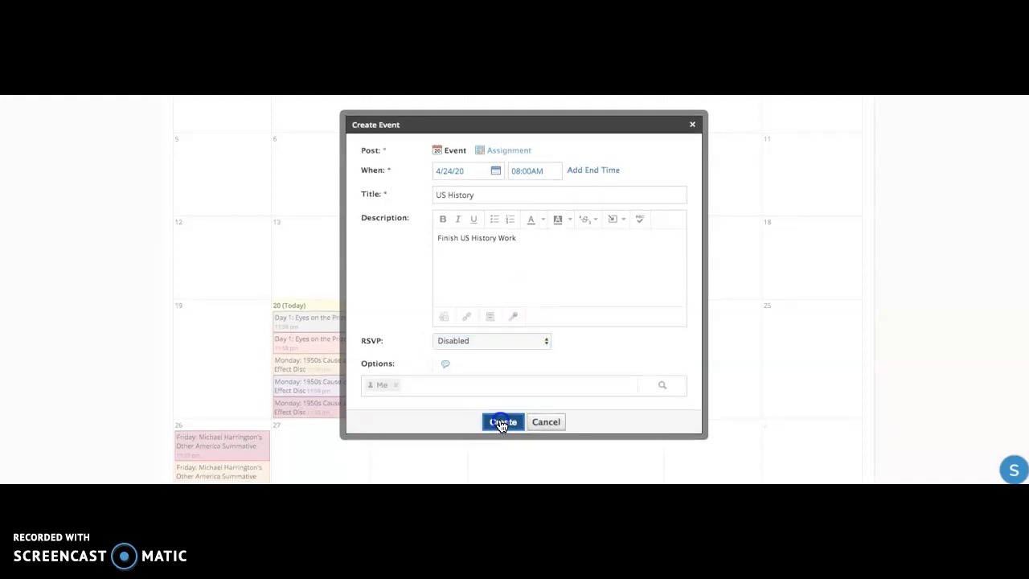
pyautogui.click(501, 421)
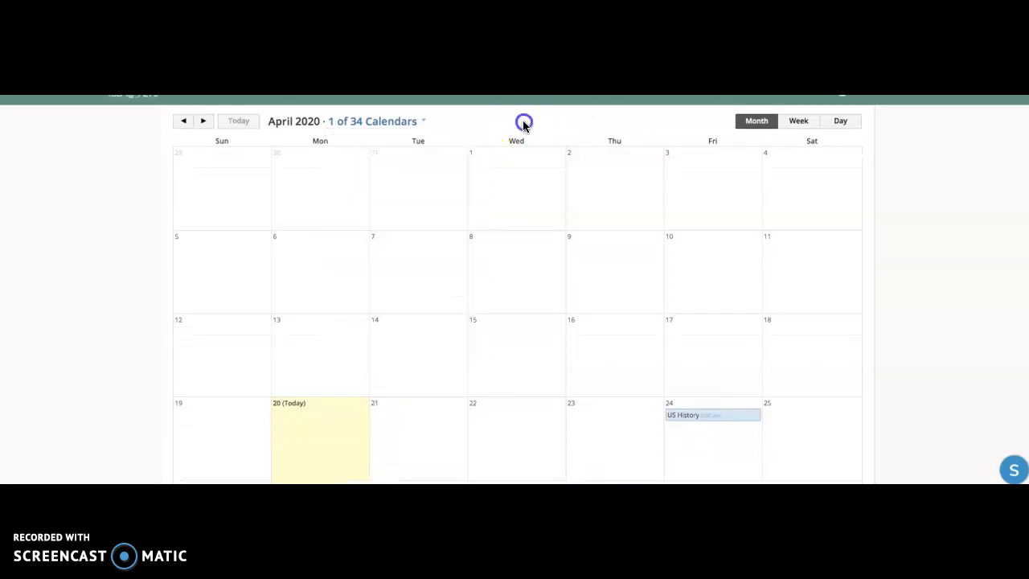
pyautogui.moveTo(712, 415)
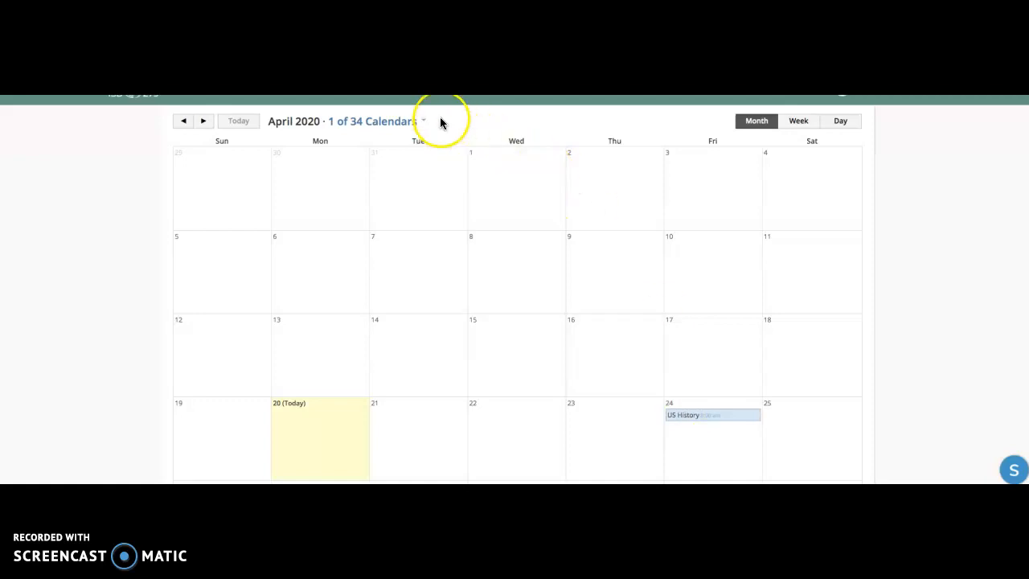
# Tick the first US HISTORY 10 course calendar so 2 of 34 calendars show.
pyautogui.click(421, 121)
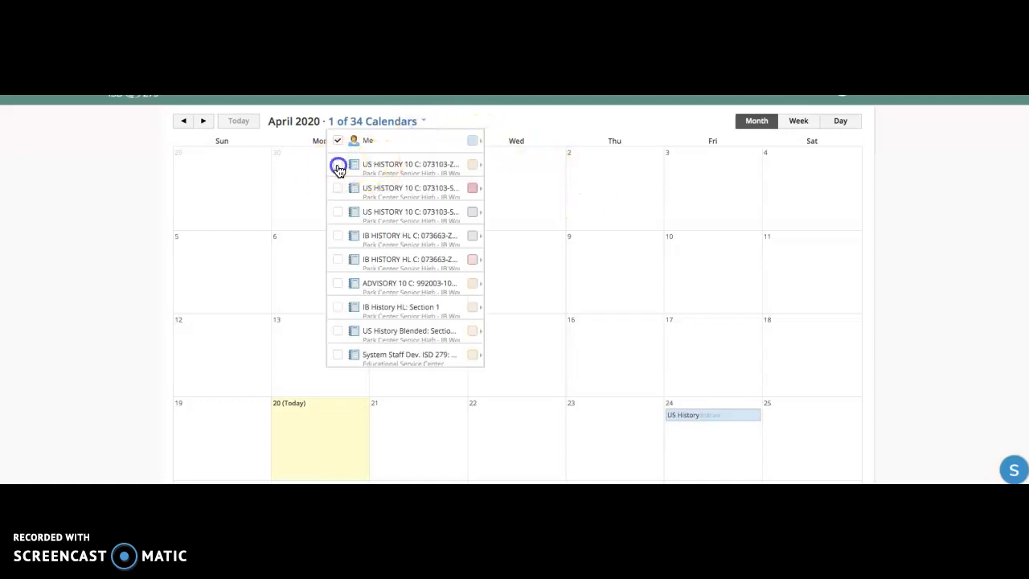
pyautogui.click(338, 164)
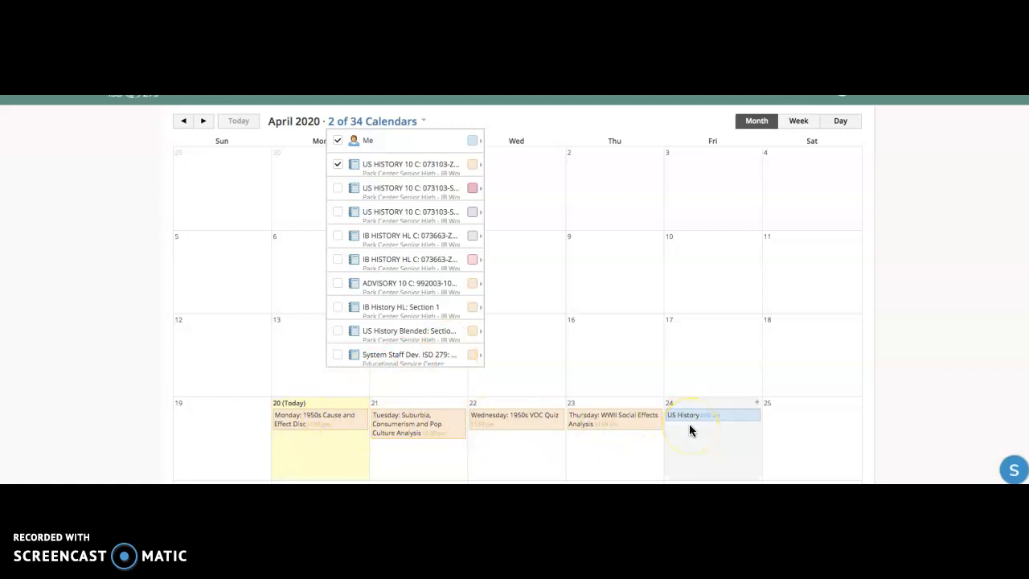
pyautogui.moveTo(649, 431)
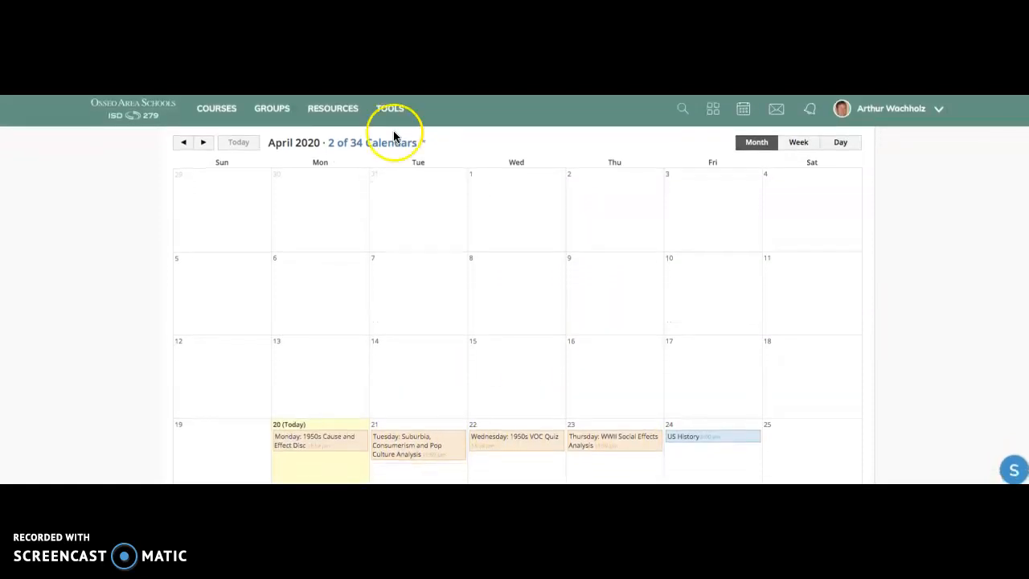
# Return to the Schoology home activity feed.
pyautogui.click(132, 109)
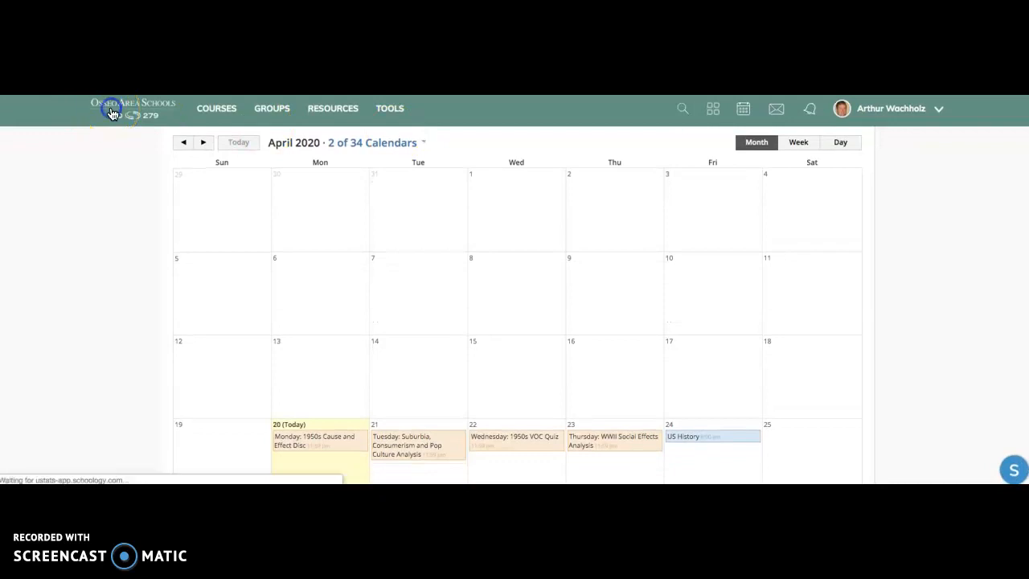
pyautogui.click(113, 113)
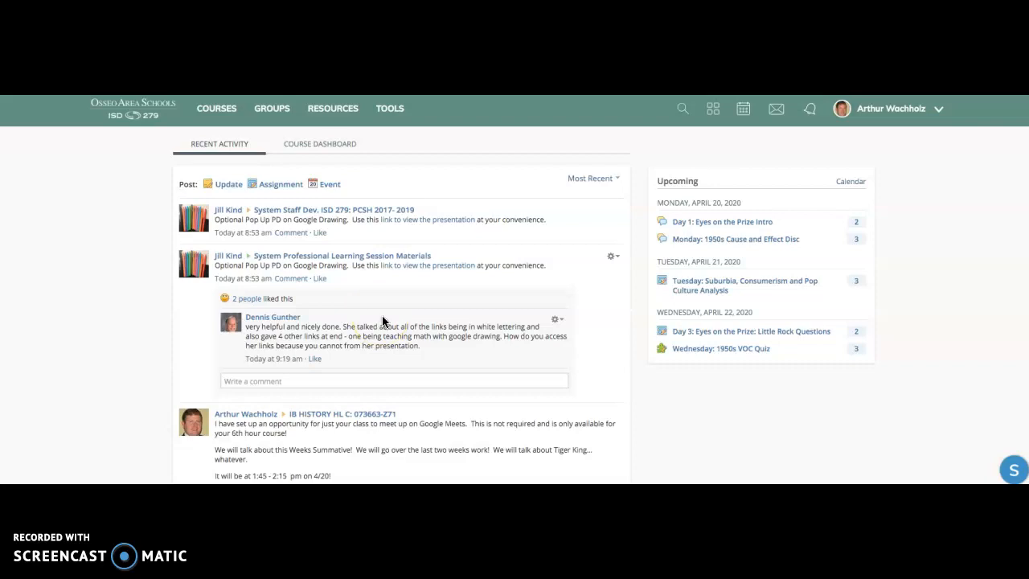
pyautogui.moveTo(441, 193)
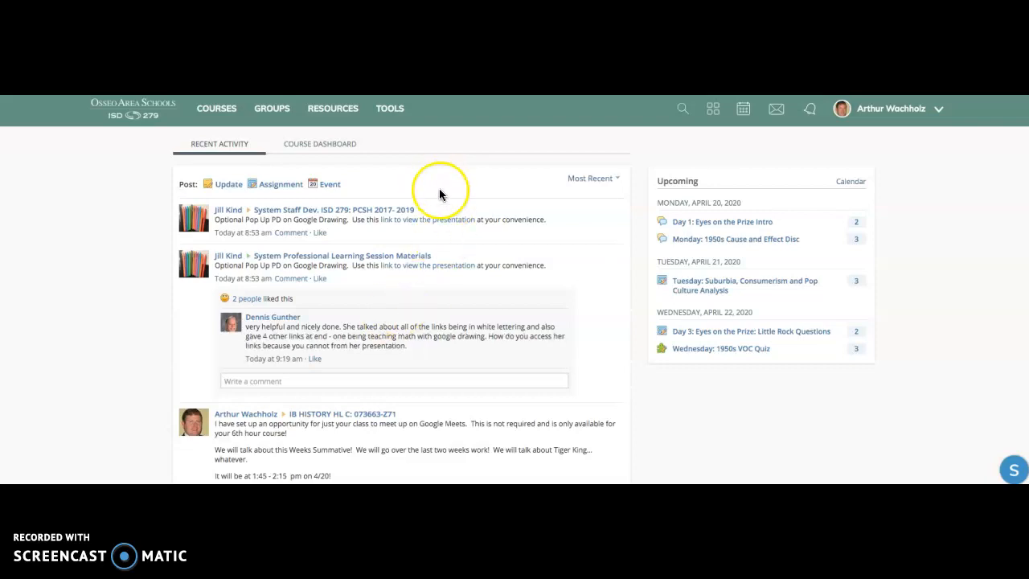
pyautogui.moveTo(454, 185)
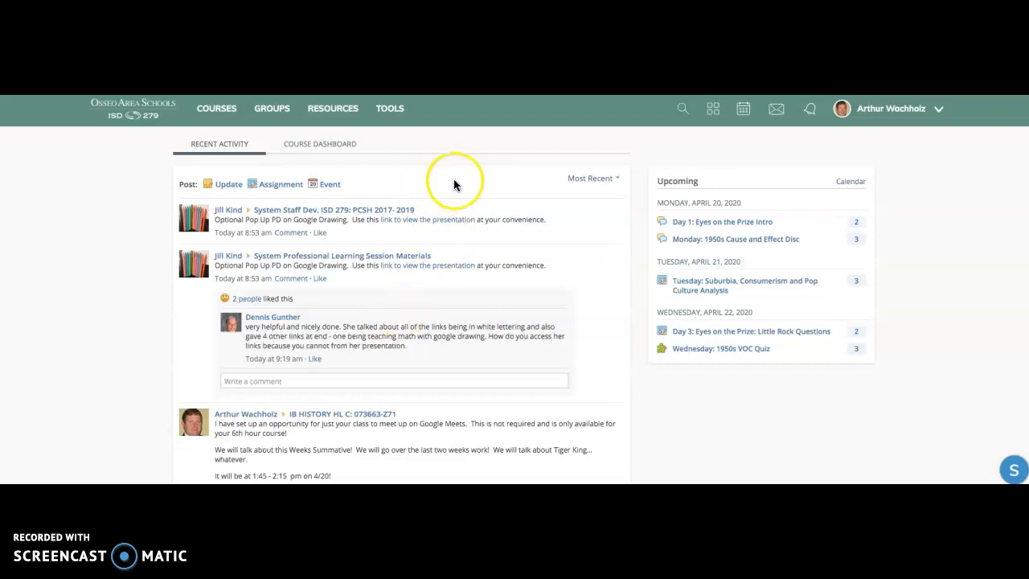
pyautogui.moveTo(456, 185)
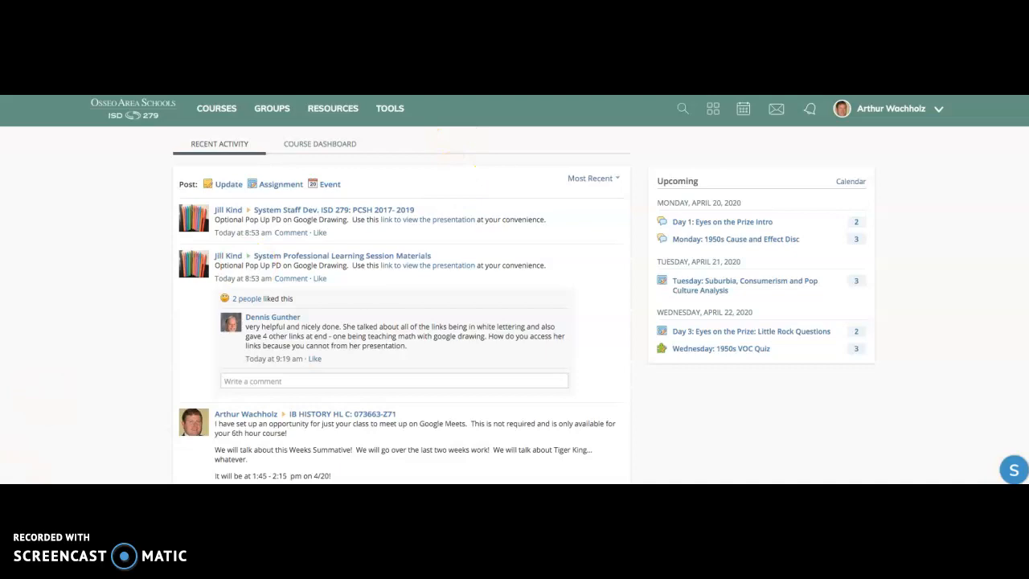